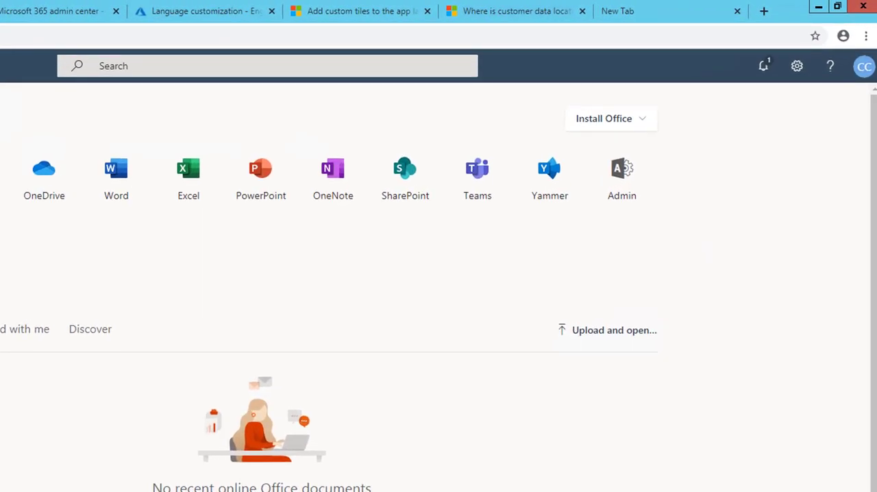
mouse_move(650, 219)
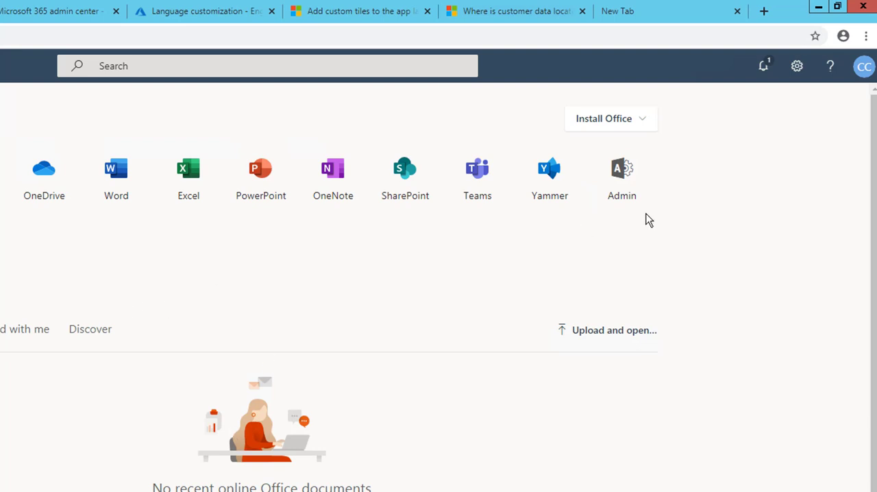
mouse_move(693, 229)
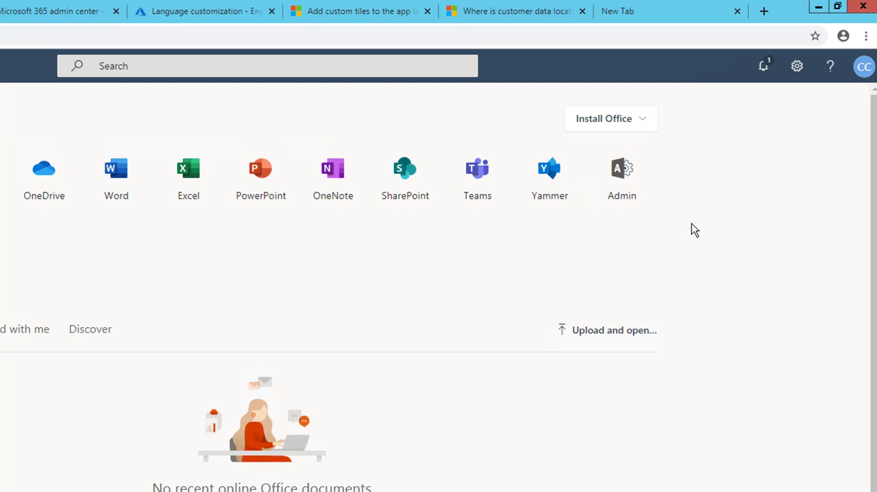
mouse_move(622, 178)
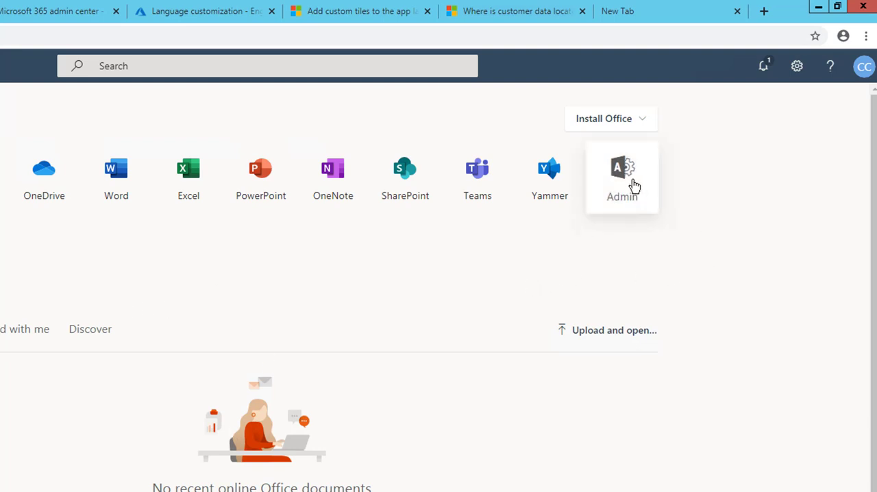
Launch the Microsoft 365 admin center from the Office 365 Admin app tile.
click(622, 176)
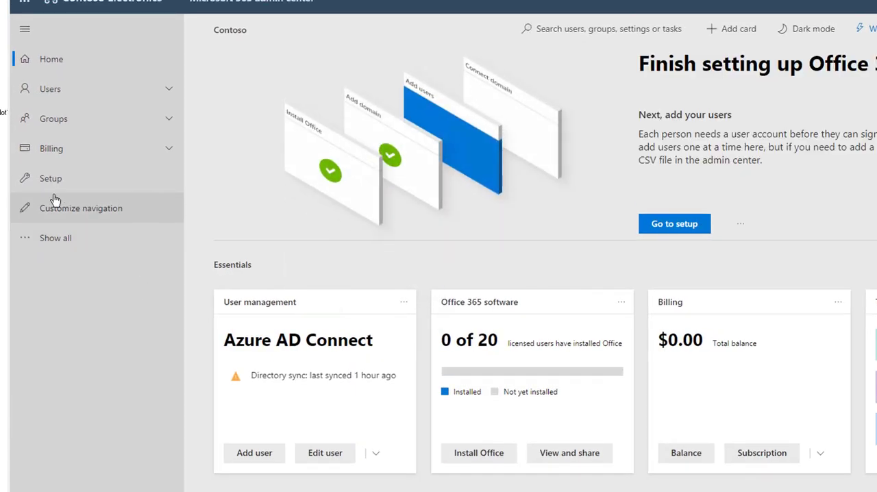
Reach the org-wide Settings page via Show all and the expanded Settings section.
click(51, 178)
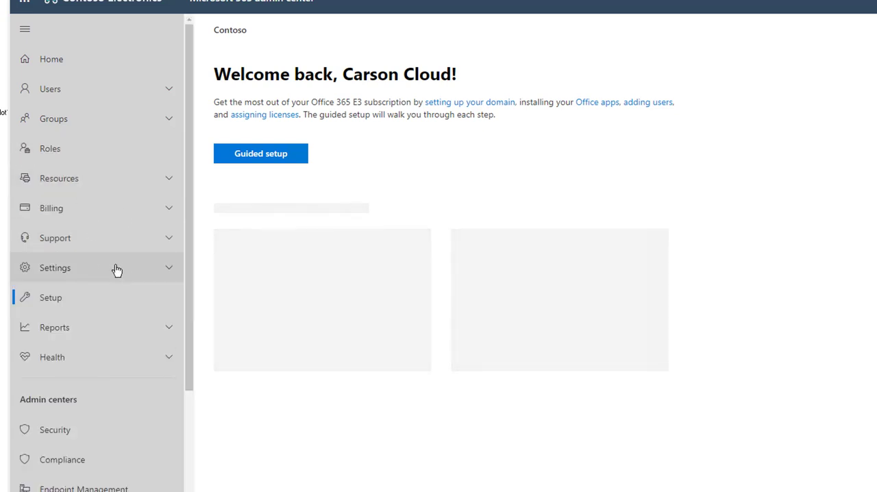
scroll(down, 3)
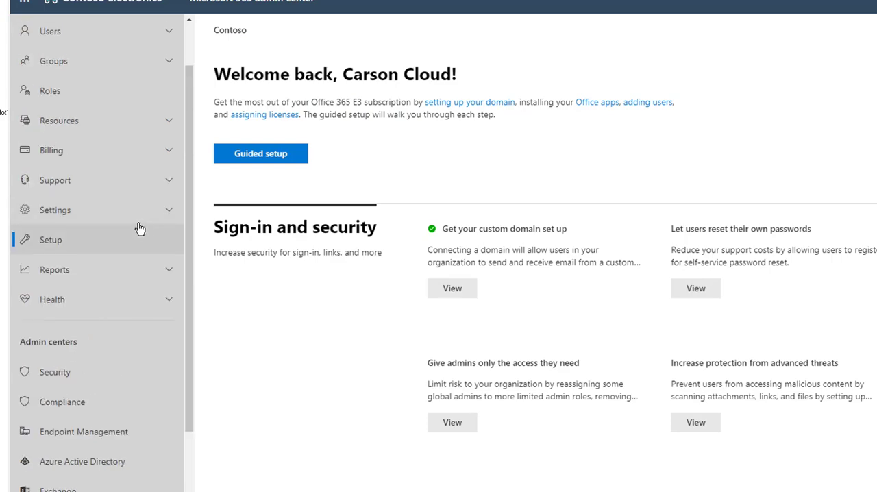
scroll(down, 3)
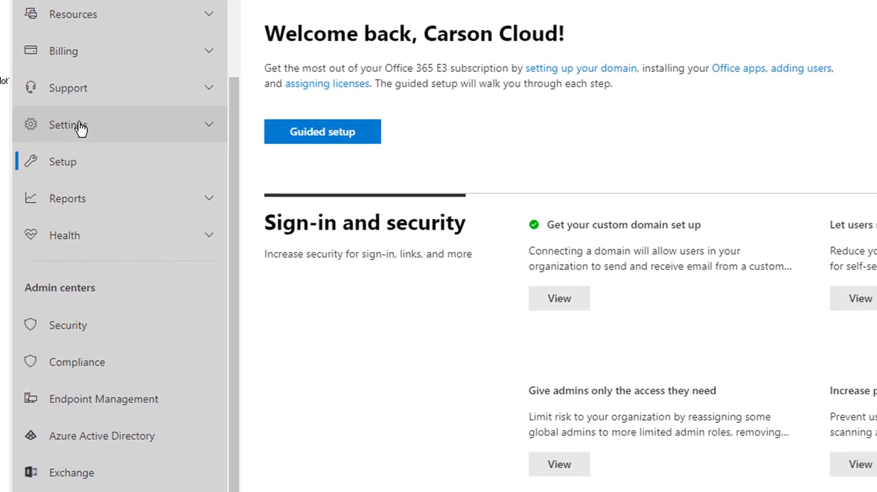
click(66, 125)
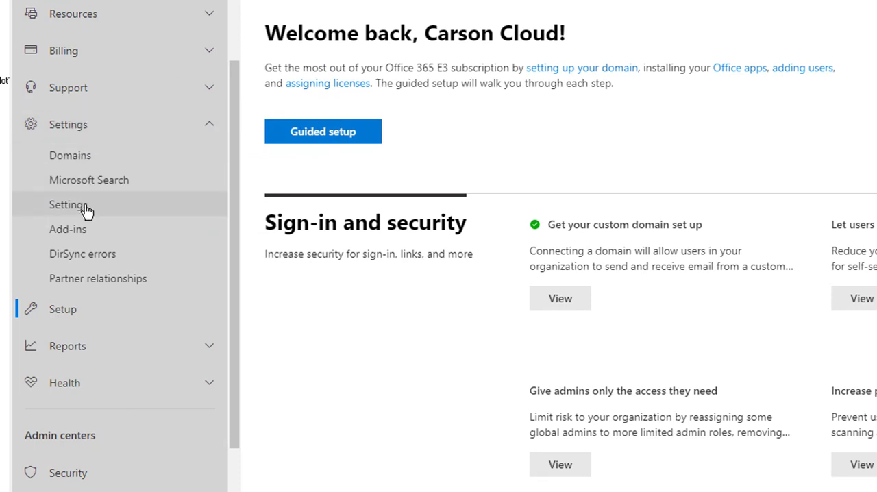
click(66, 204)
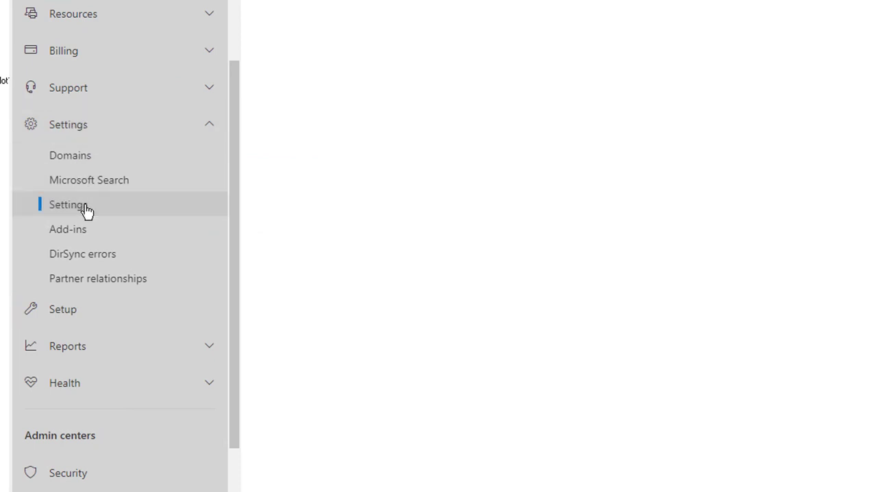
click(67, 204)
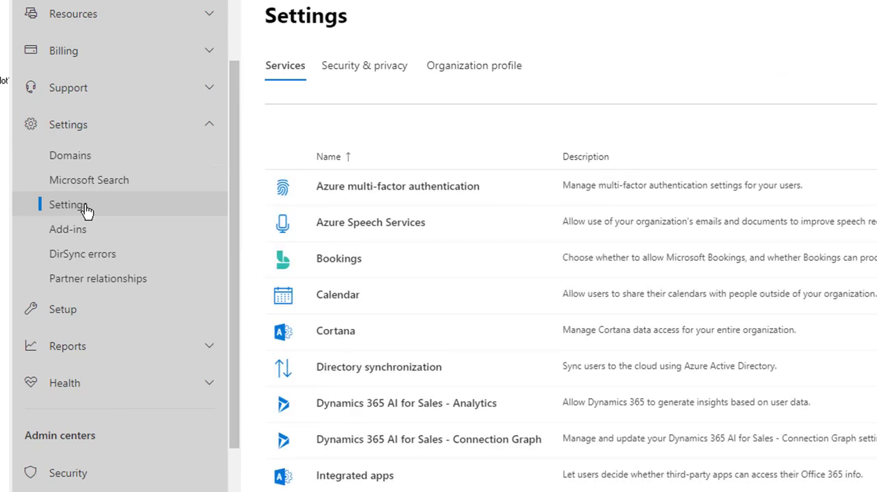
mouse_move(553, 79)
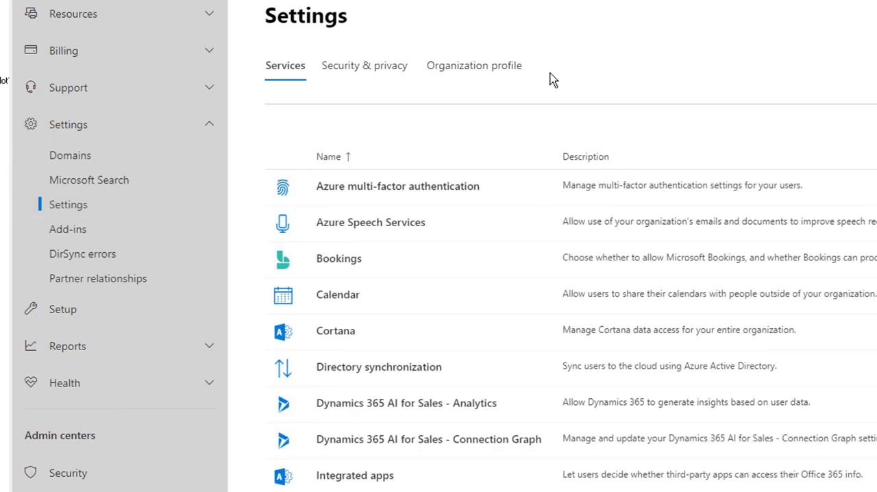
mouse_move(474, 66)
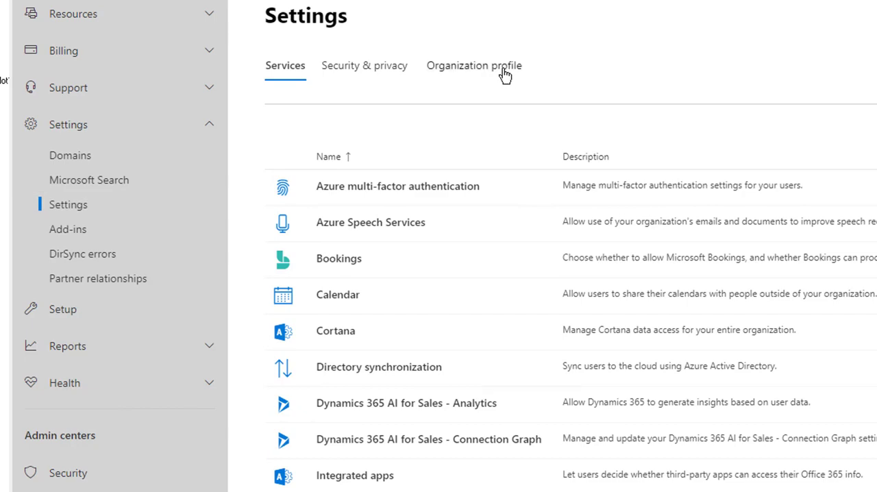
Show the Custom app launcher tiles panel under the Organization profile tab.
click(474, 66)
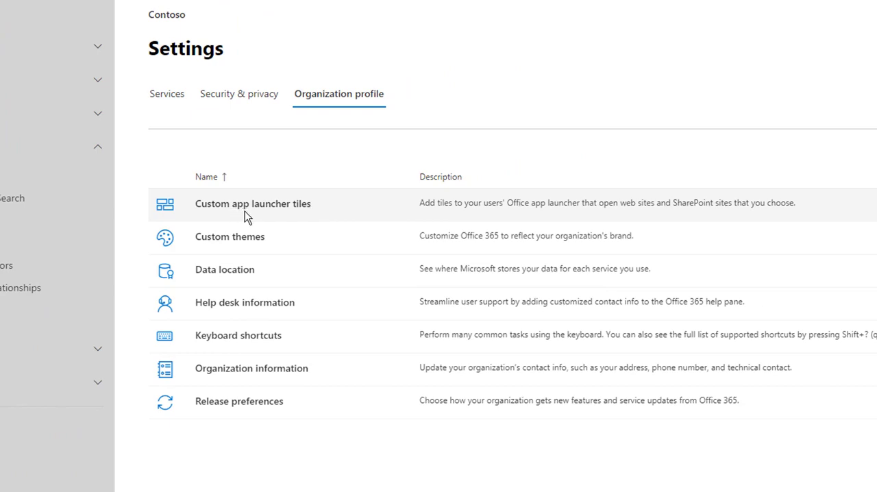
mouse_move(293, 212)
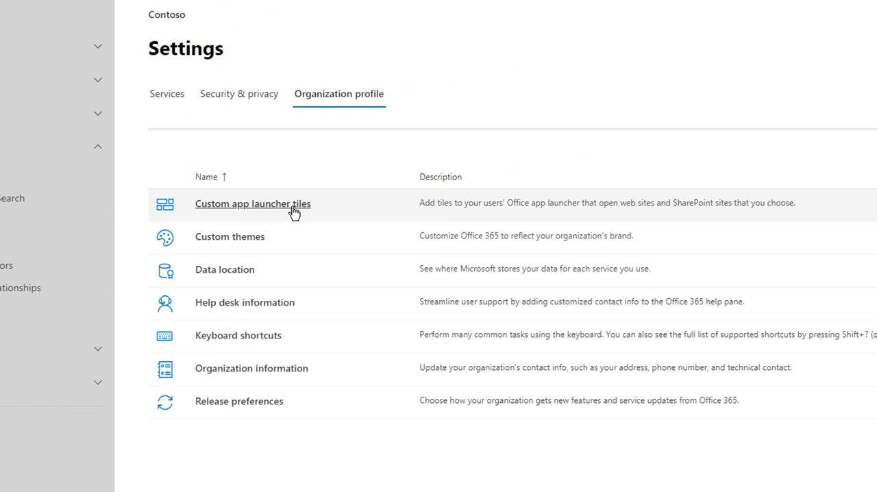
click(252, 203)
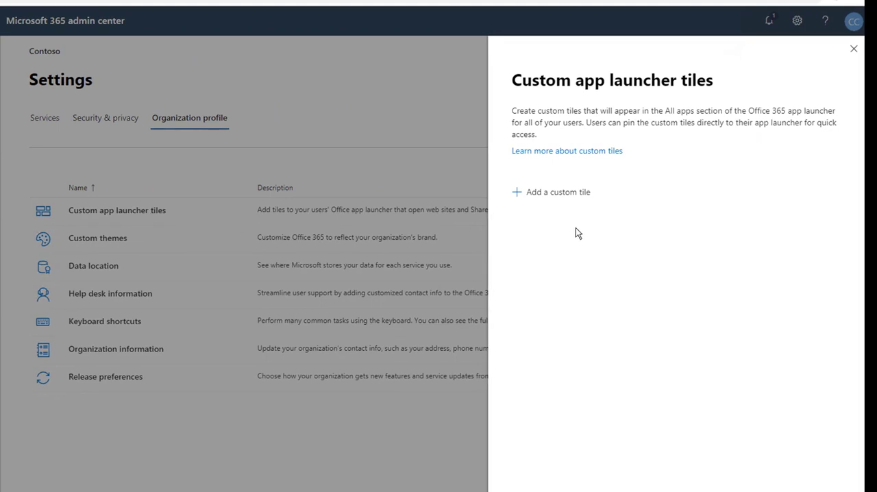
mouse_move(528, 200)
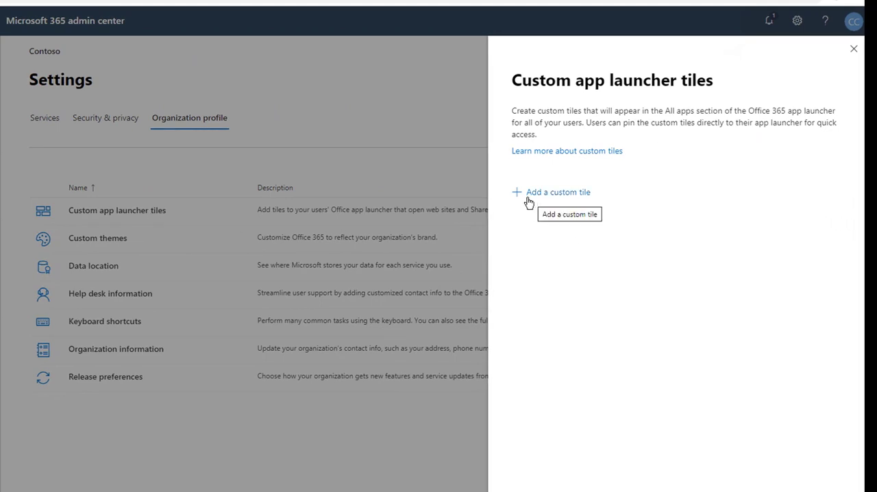
mouse_move(543, 205)
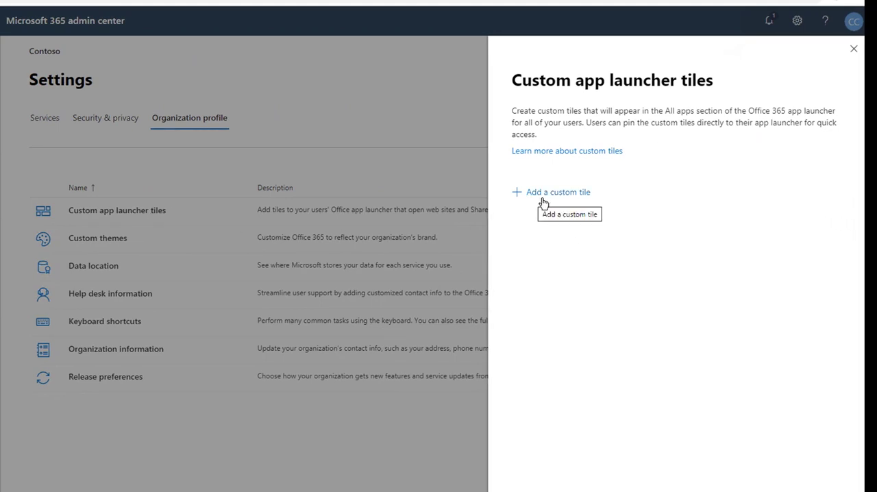
Start a new custom tile with its empty Tile name field ready for input.
click(556, 192)
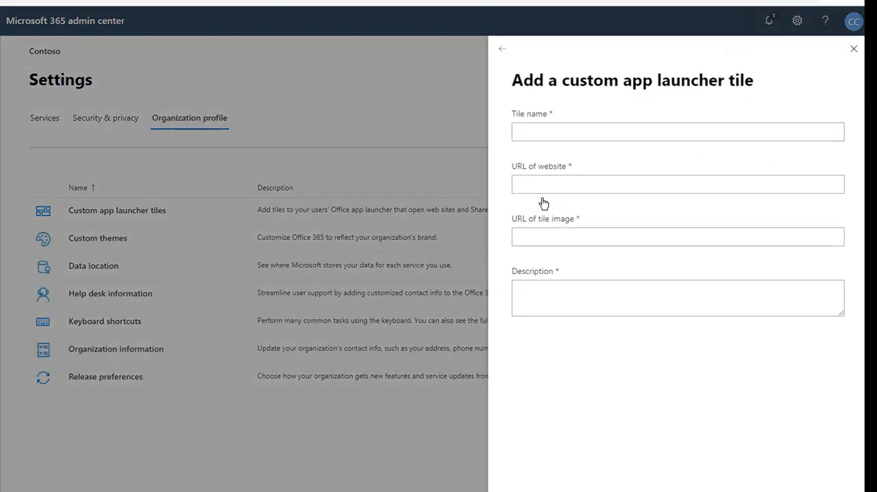
click(677, 131)
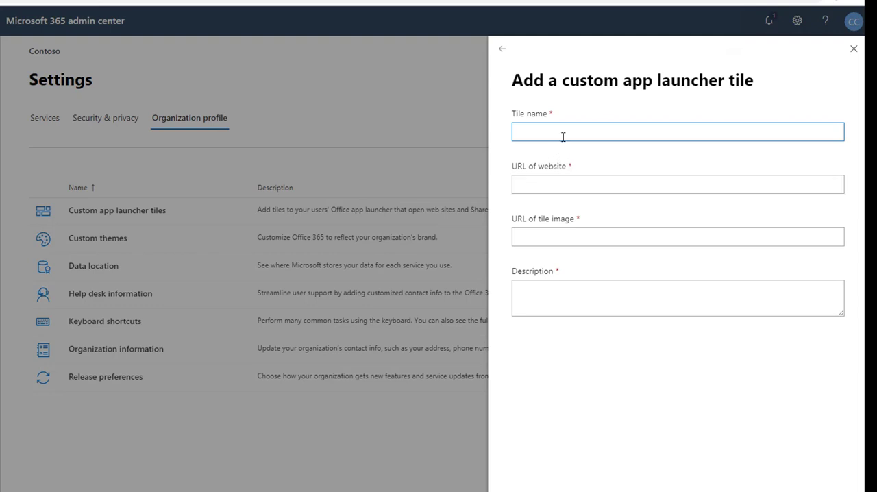
click(677, 183)
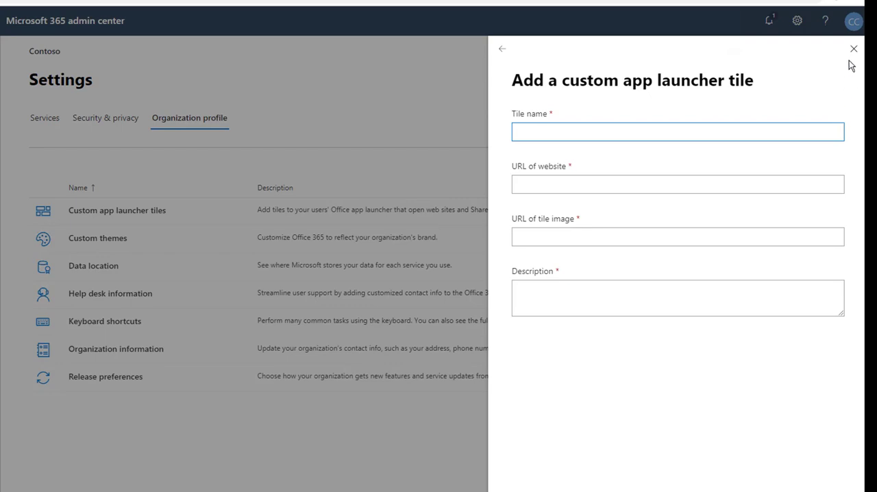
Discard the unsaved tile form and bring up the Custom themes settings instead.
click(853, 49)
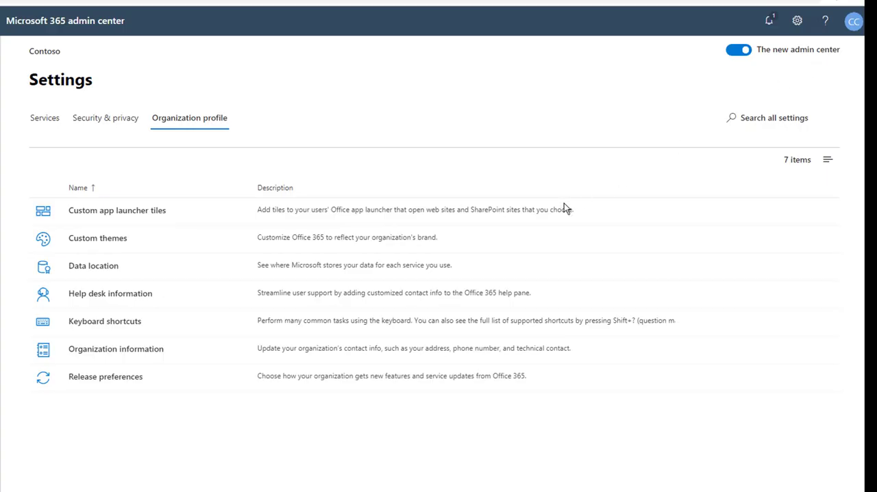
mouse_move(103, 249)
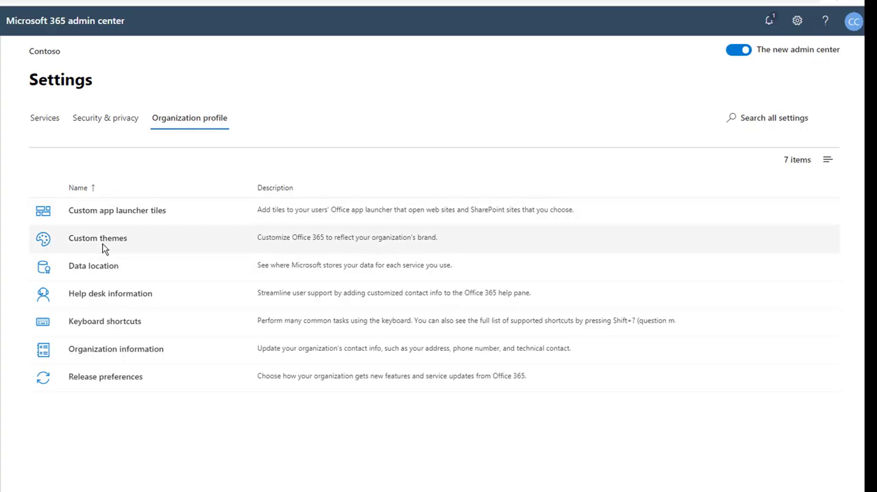
mouse_move(97, 238)
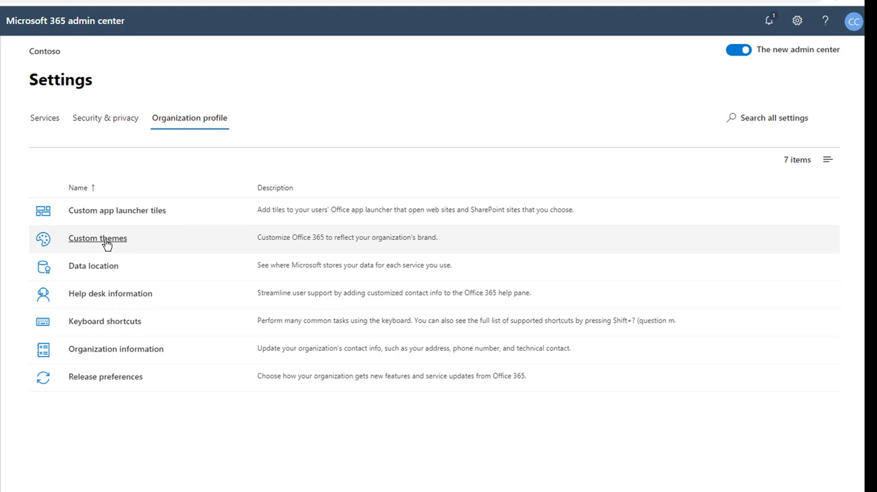
click(98, 238)
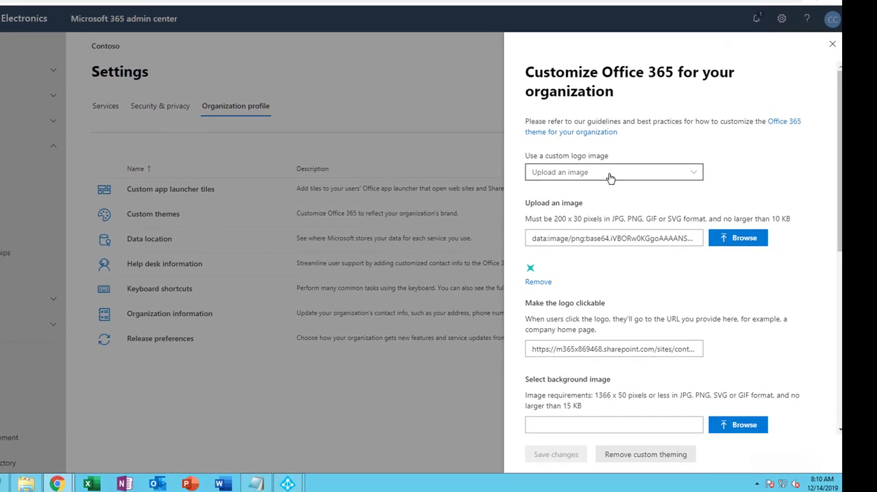
click(609, 172)
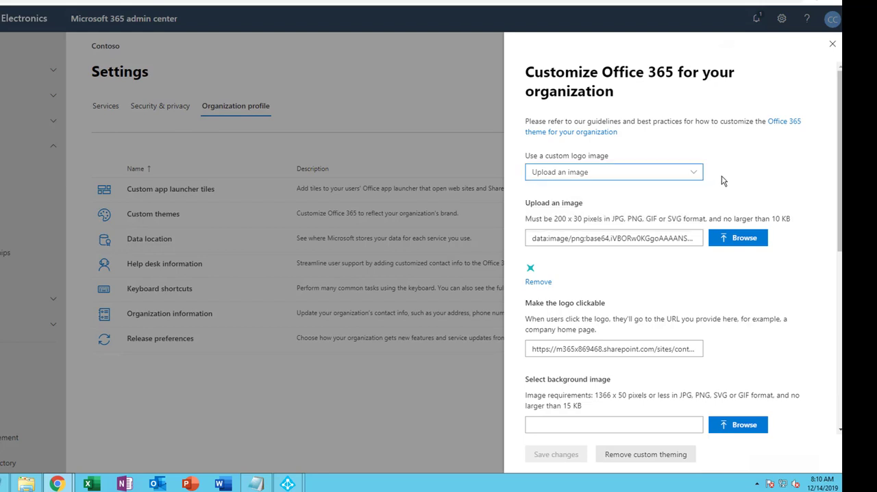
mouse_move(545, 229)
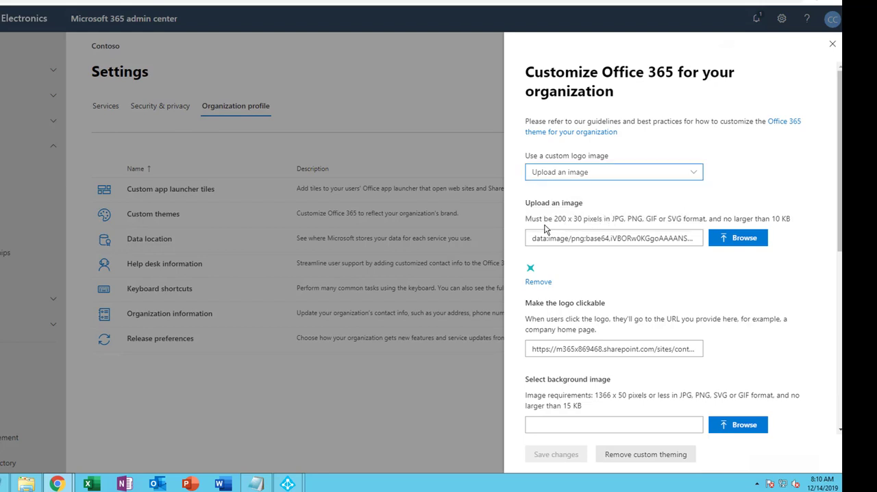
mouse_move(727, 224)
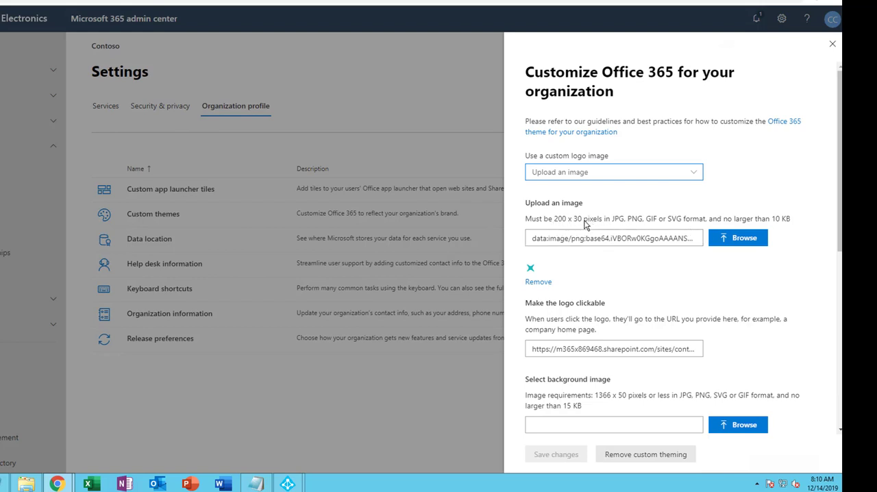
mouse_move(826, 260)
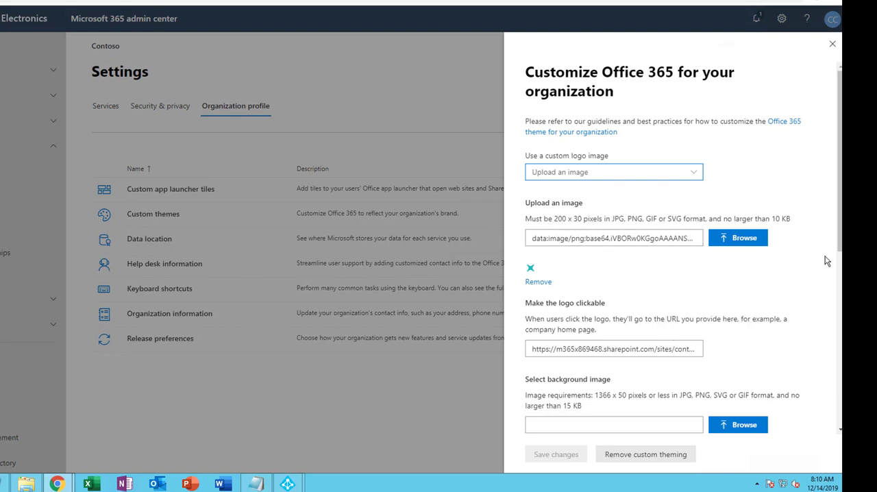
scroll(down, 3)
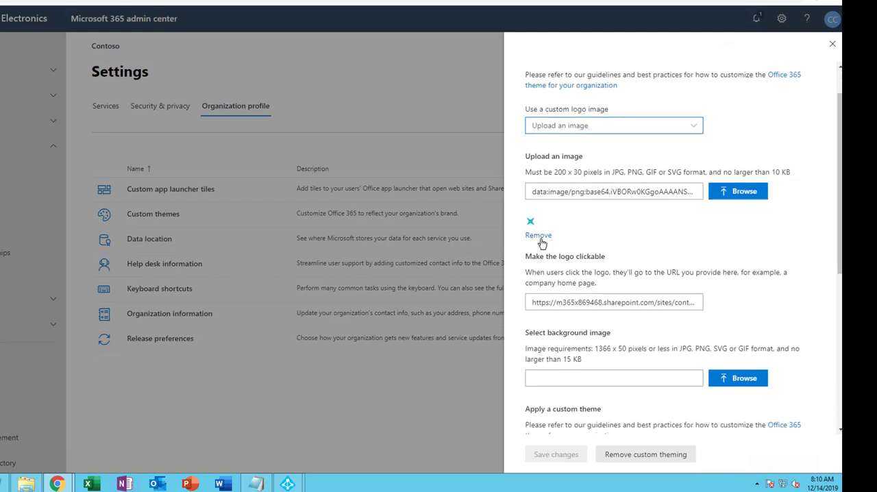
mouse_move(547, 269)
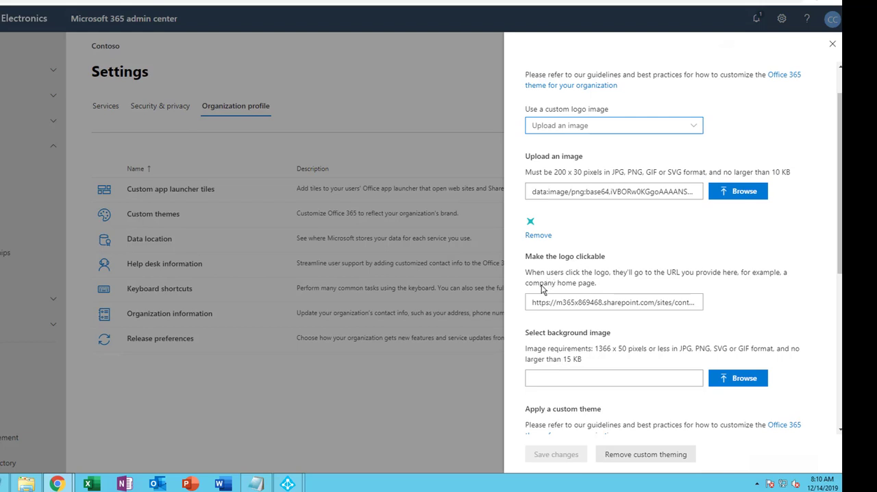
click(613, 302)
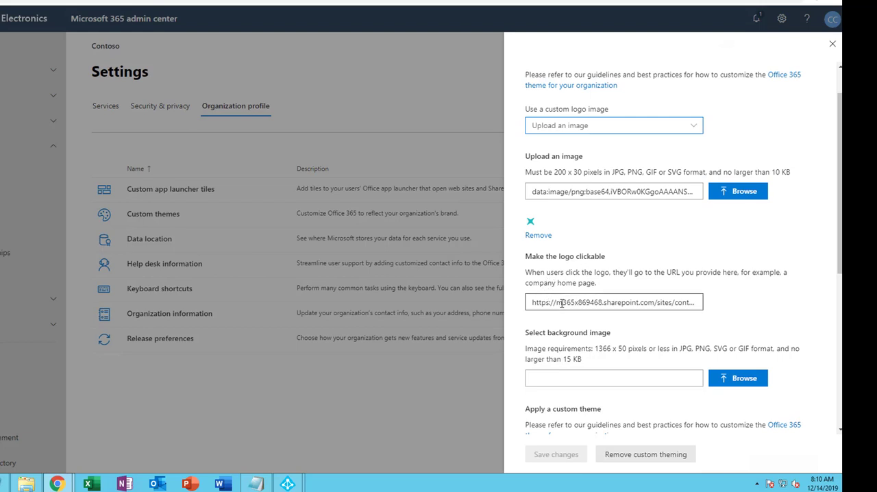
click(614, 303)
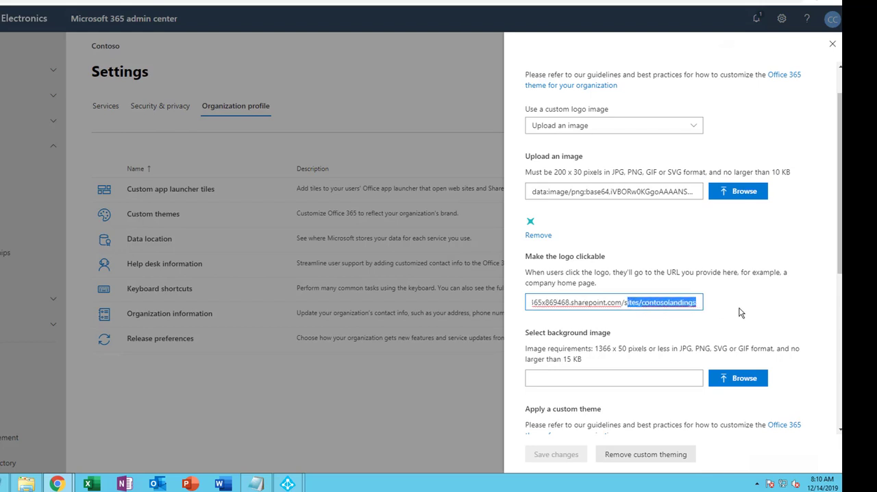
scroll(down, 3)
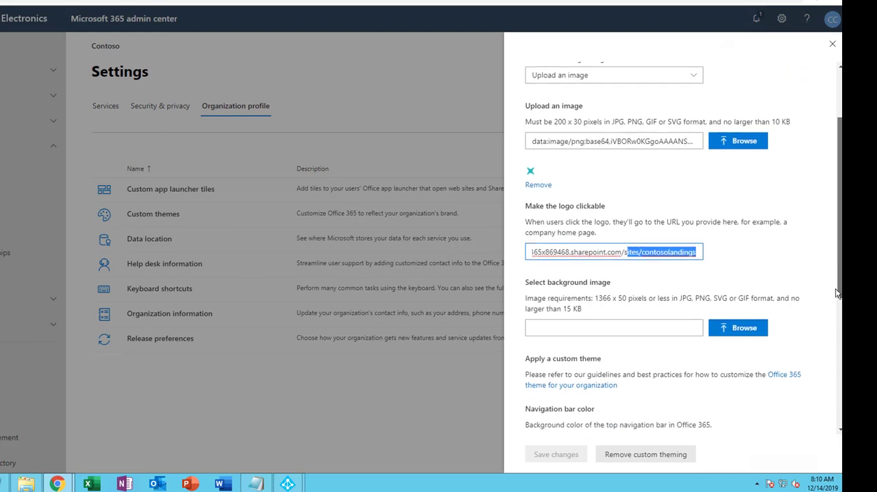
scroll(down, 3)
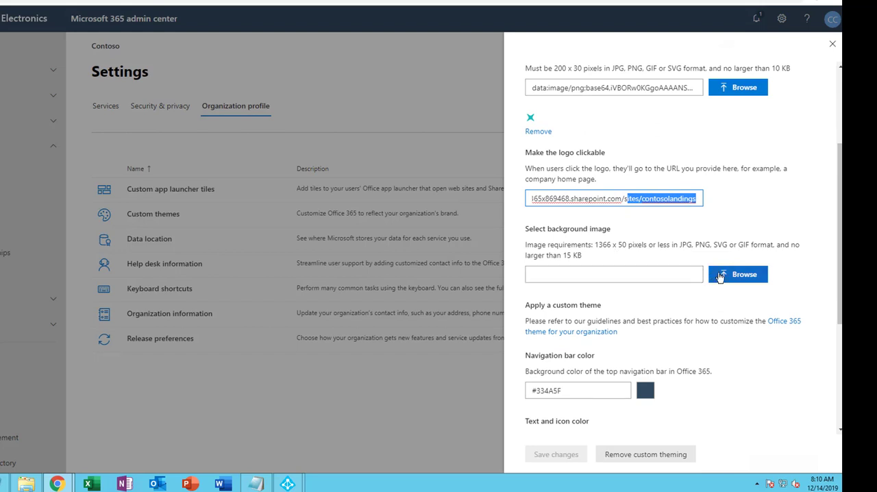
mouse_move(553, 348)
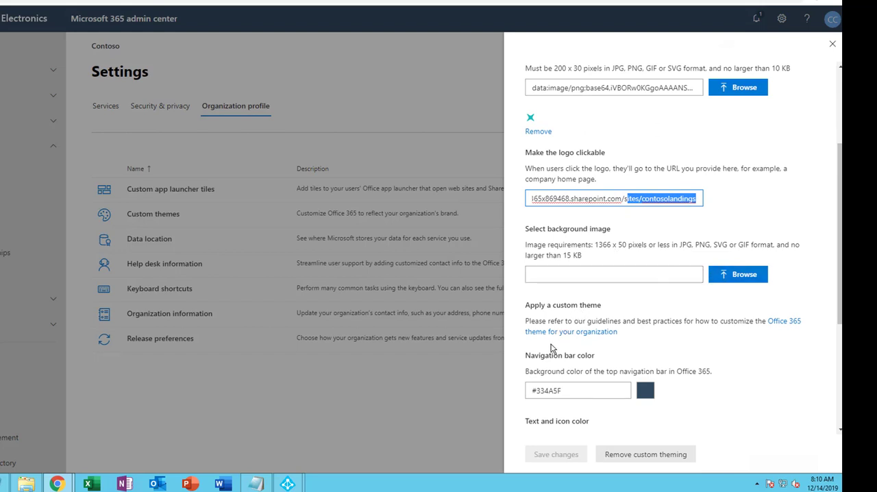
mouse_move(602, 318)
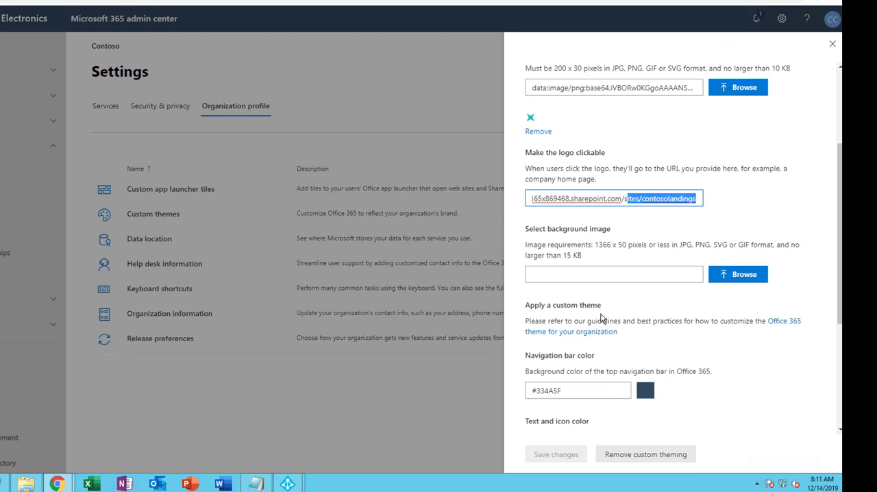
mouse_move(606, 363)
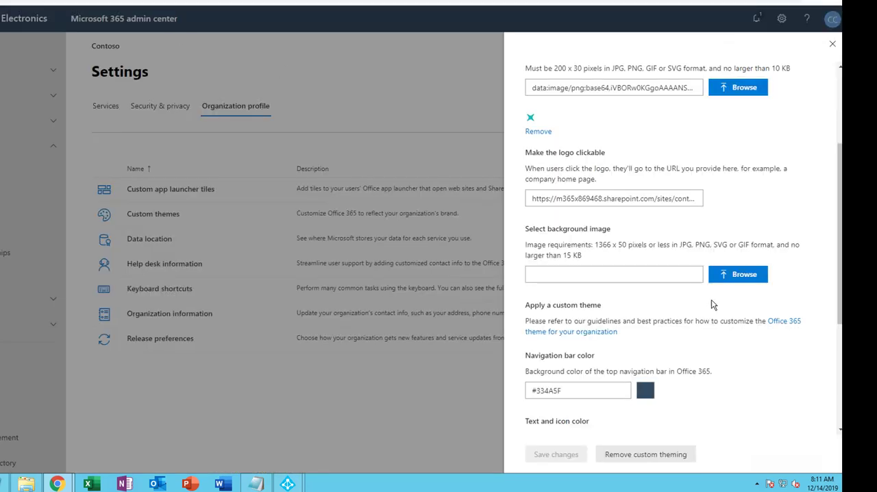
Review the navigation bar, text and accent colors, then dismiss the theme panel unsaved.
scroll(down, 3)
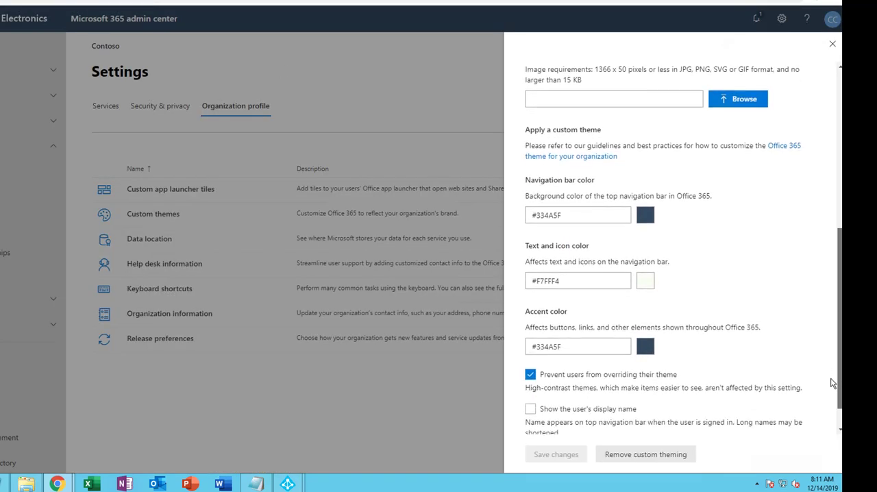
scroll(down, 3)
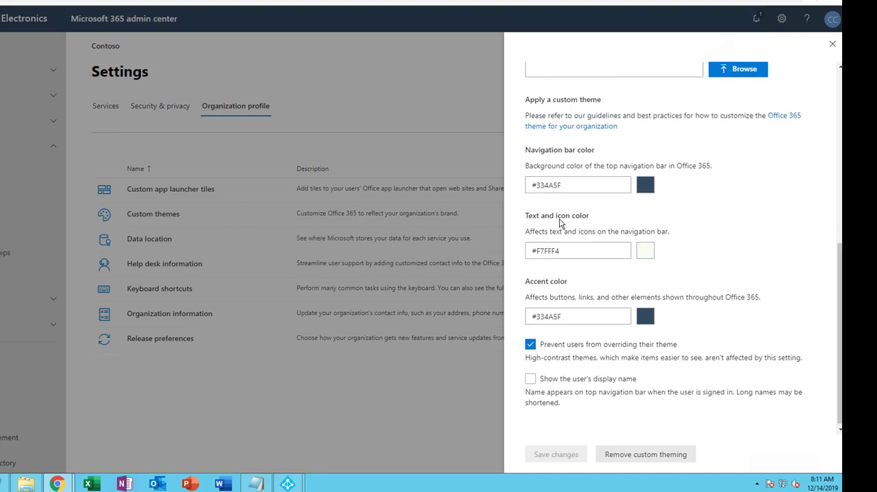
mouse_move(581, 359)
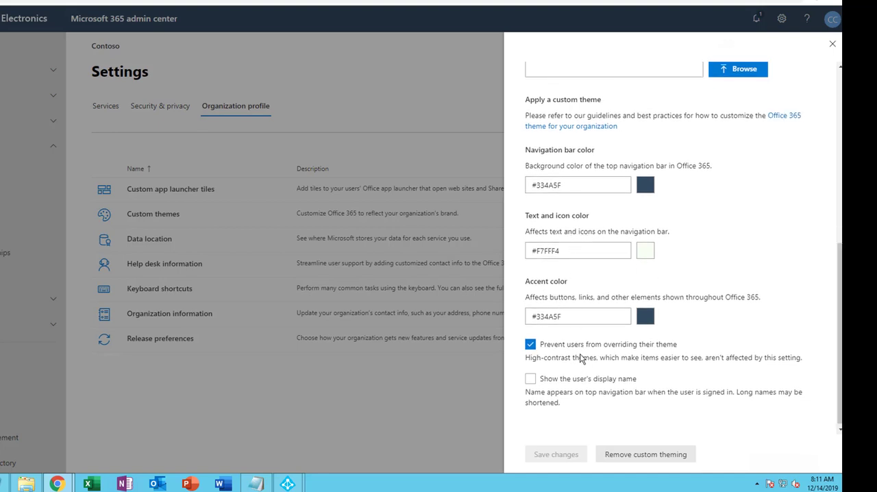
mouse_move(545, 356)
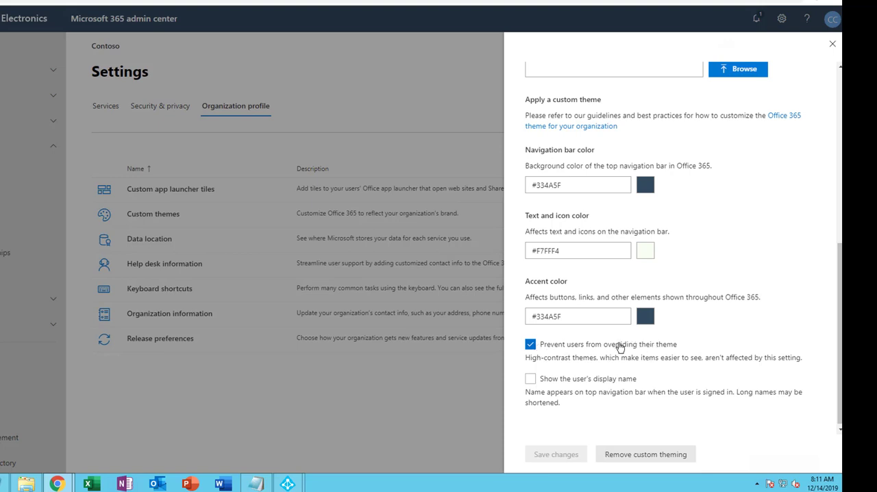
mouse_move(839, 394)
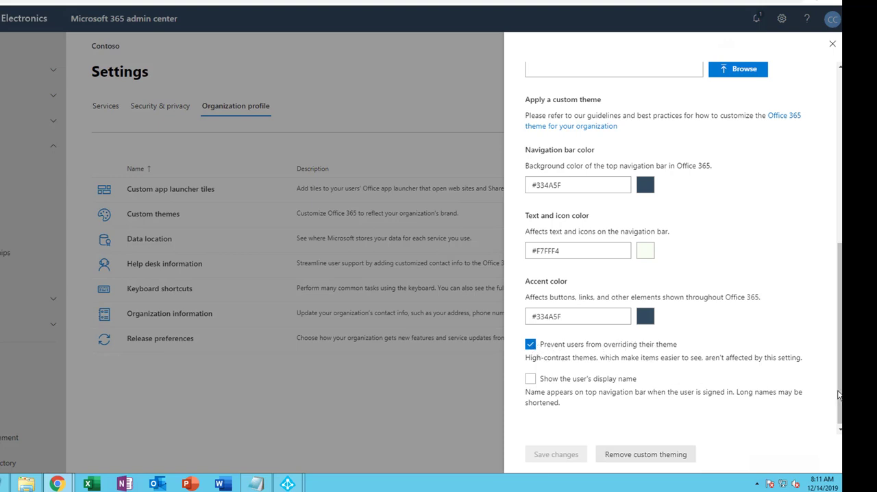
mouse_move(595, 393)
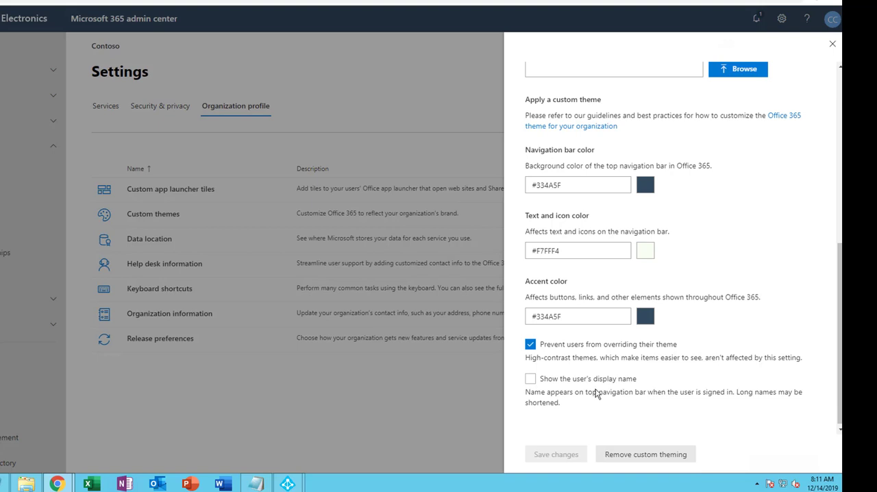
mouse_move(631, 407)
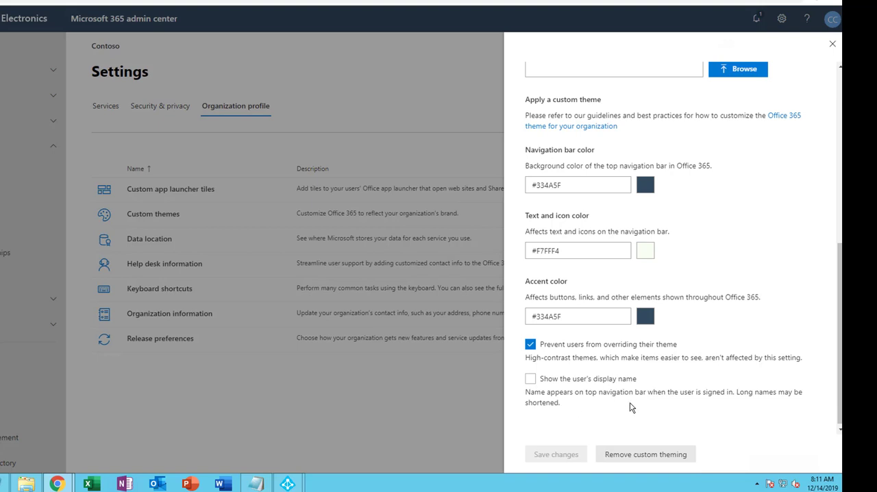
mouse_move(669, 403)
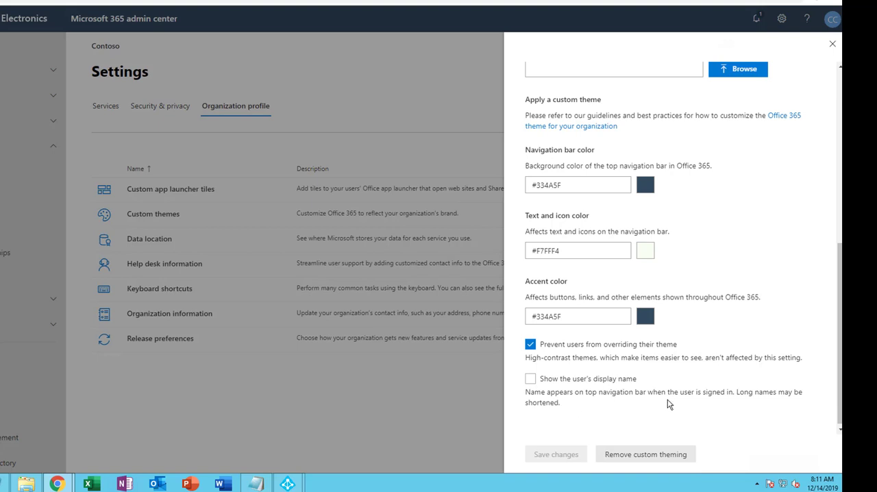
mouse_move(754, 402)
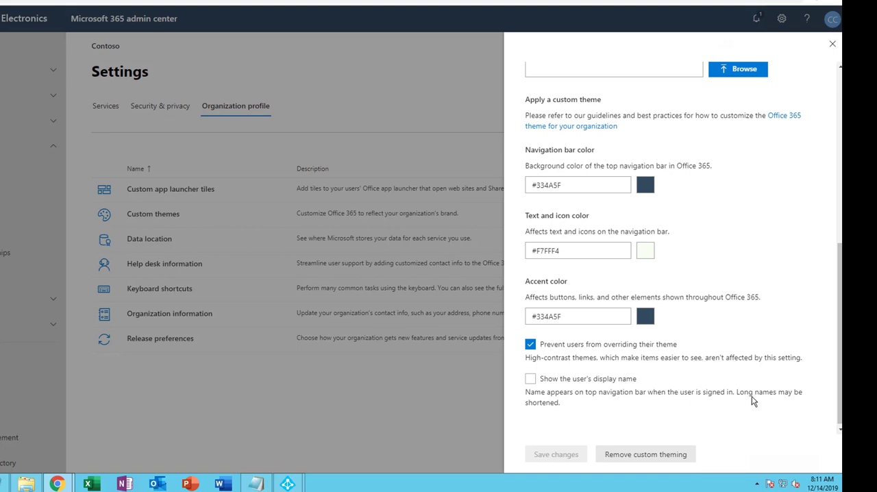
mouse_move(598, 411)
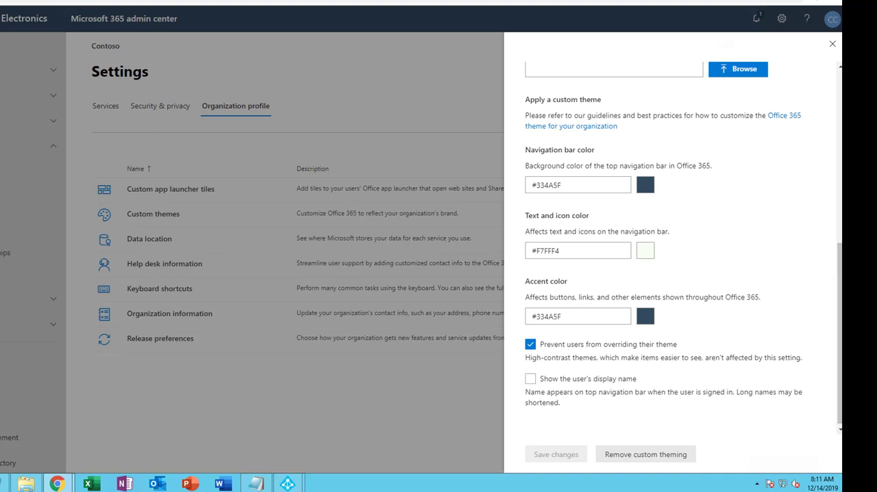
click(832, 44)
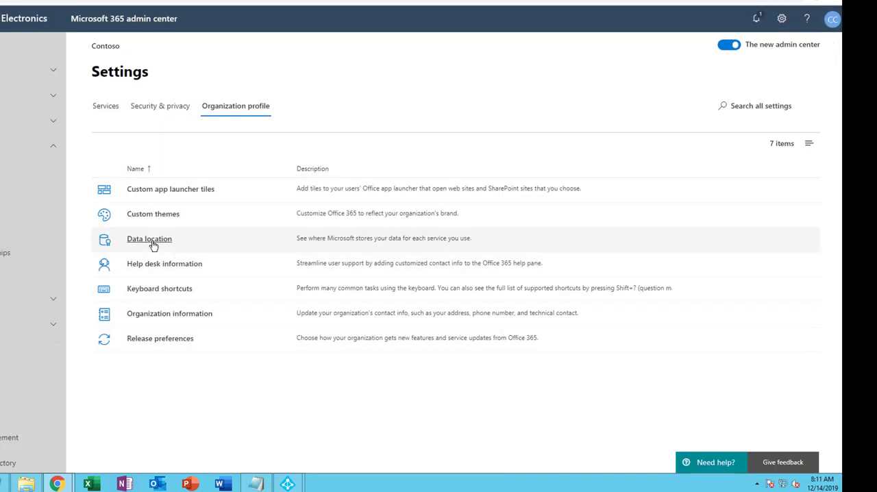
click(148, 239)
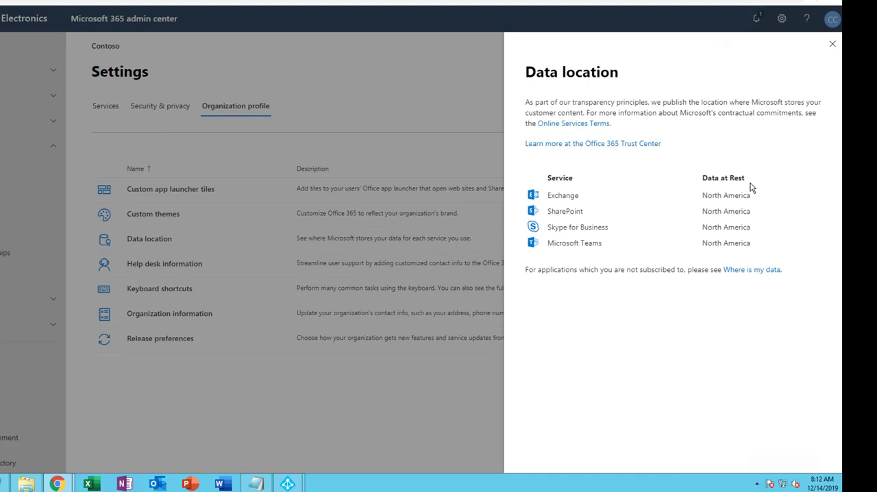
mouse_move(551, 208)
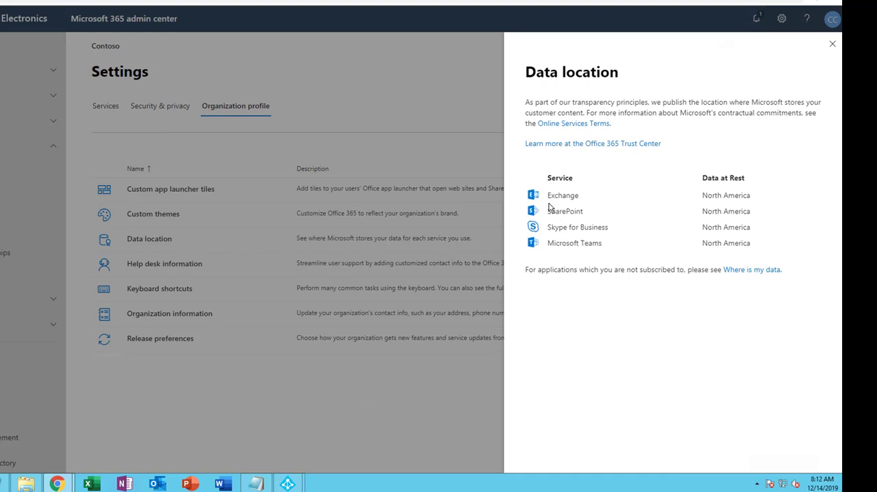
mouse_move(710, 201)
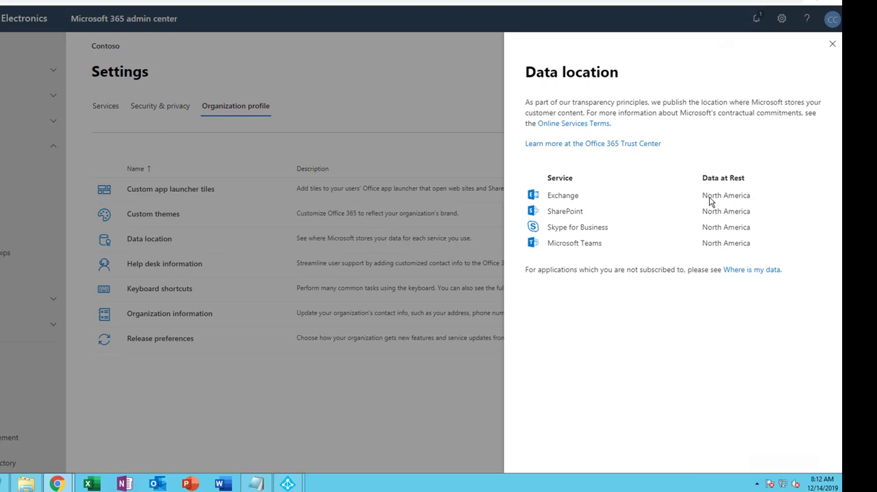
mouse_move(605, 220)
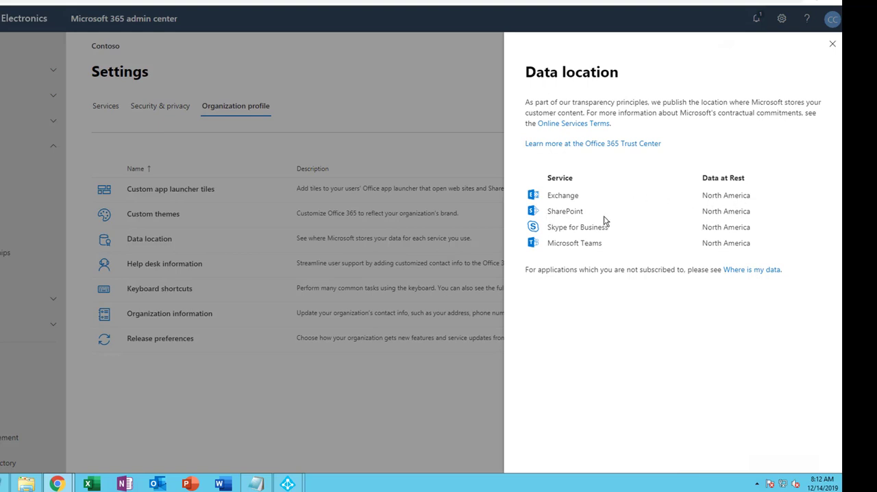
mouse_move(573, 236)
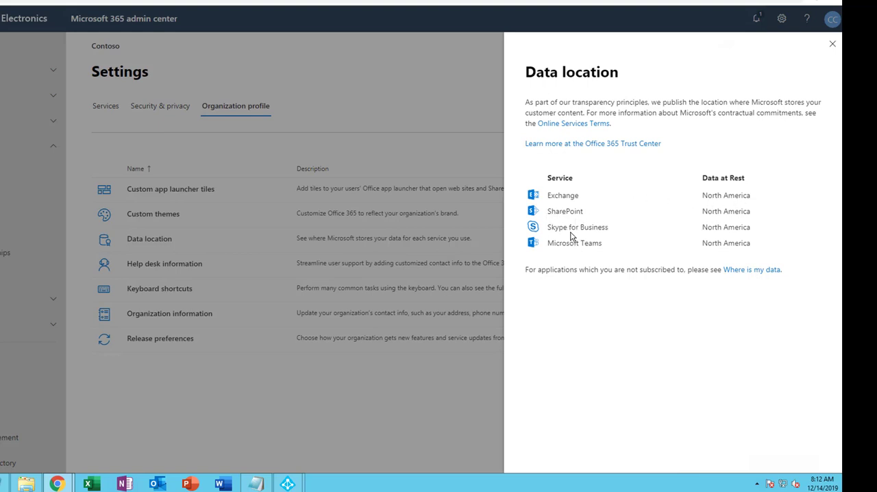
mouse_move(641, 268)
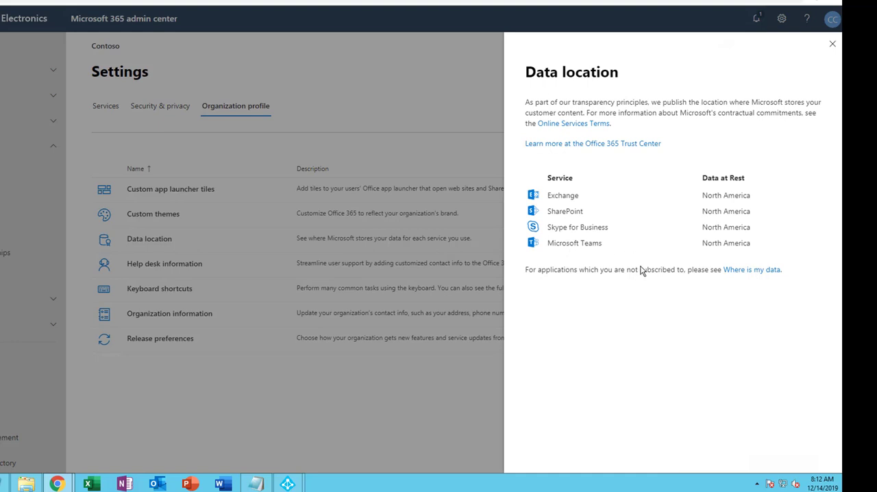
mouse_move(745, 211)
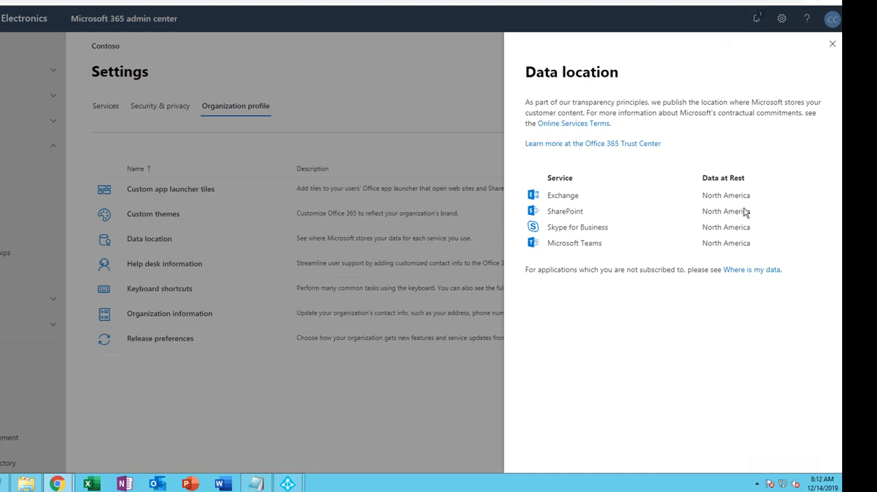
mouse_move(831, 47)
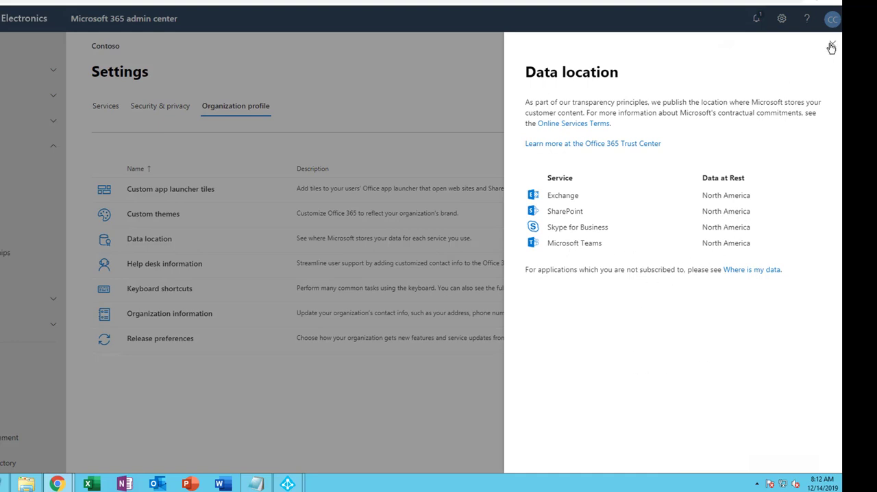
mouse_move(832, 49)
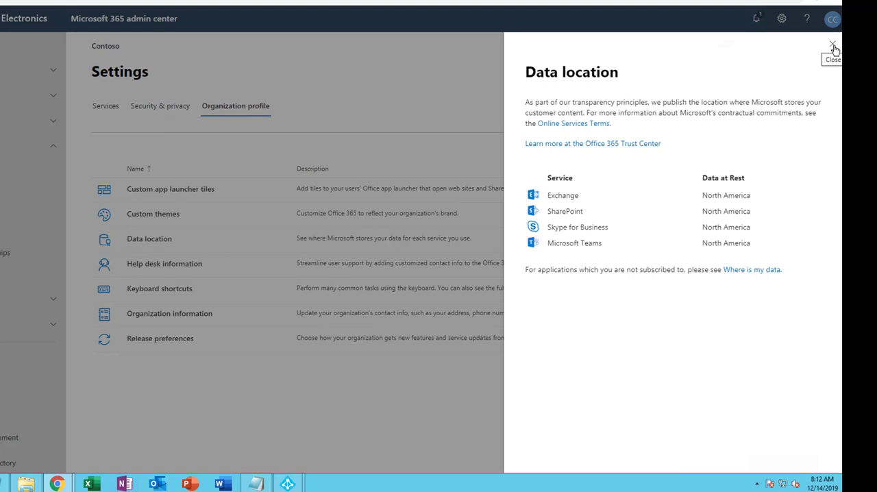
mouse_move(608, 149)
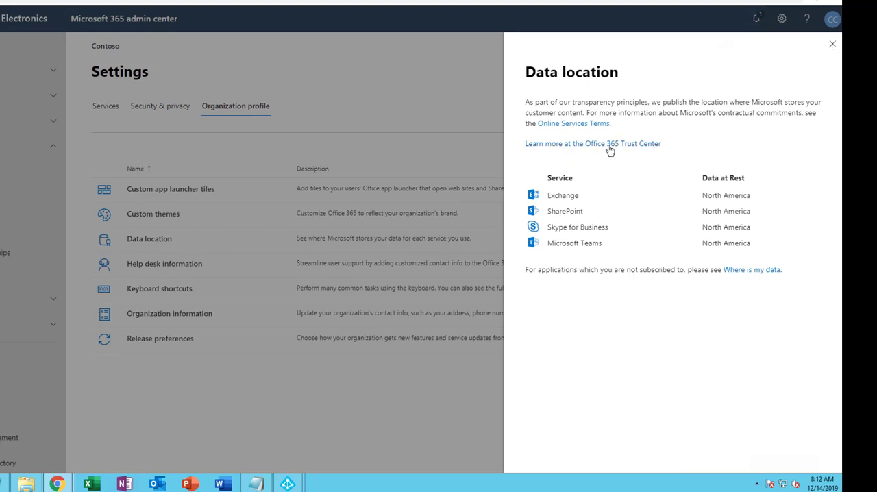
mouse_move(724, 137)
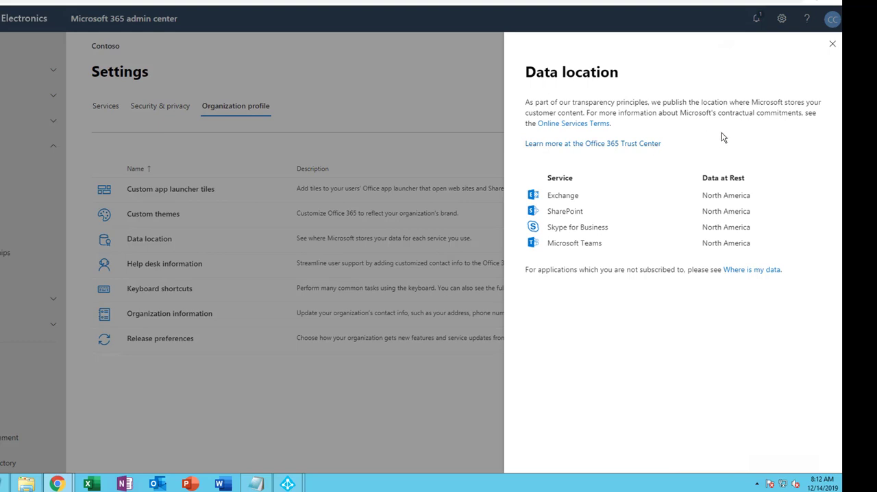
click(832, 43)
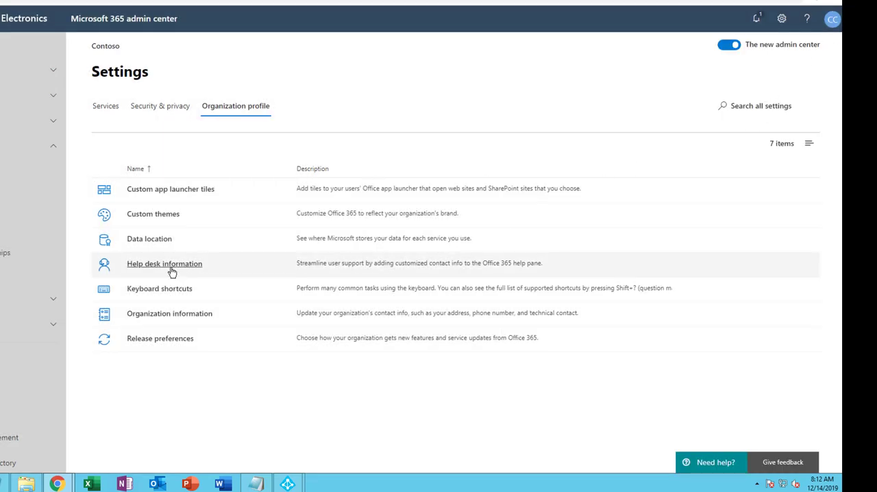
click(164, 263)
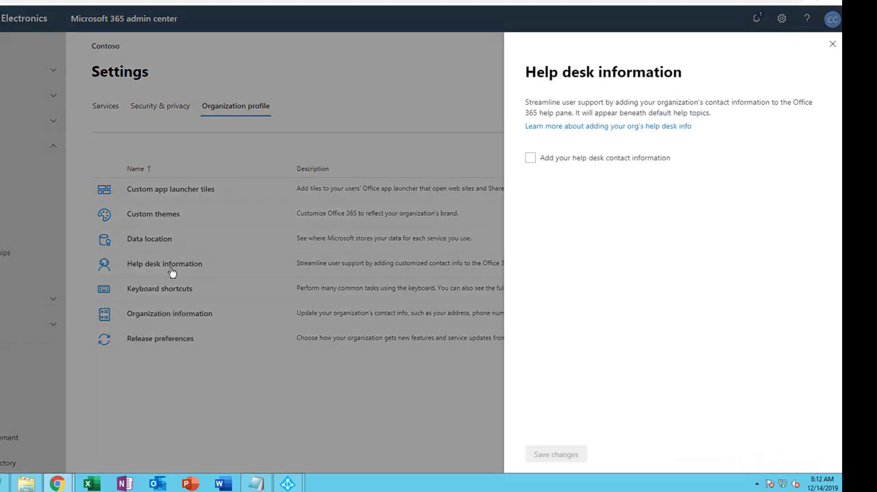
click(531, 158)
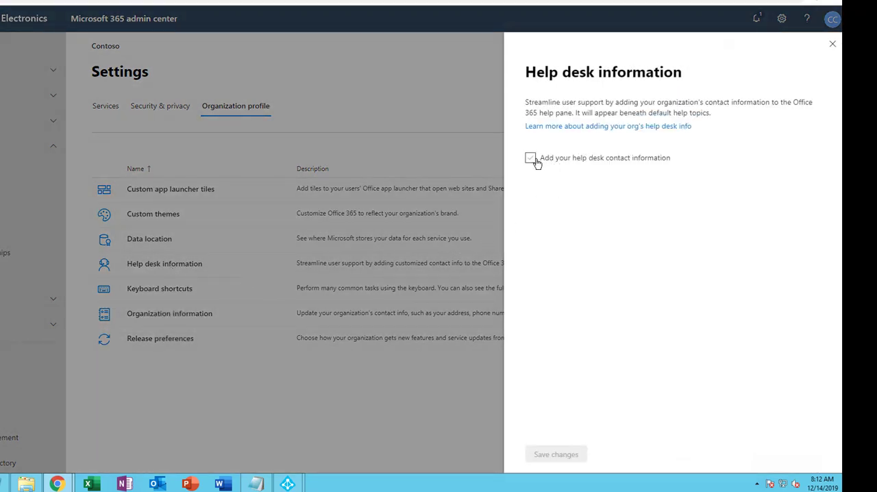
click(530, 157)
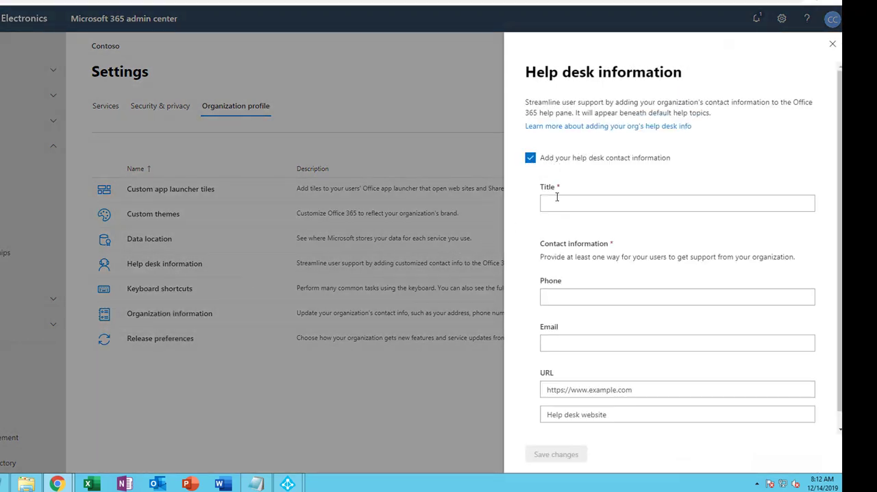
click(677, 203)
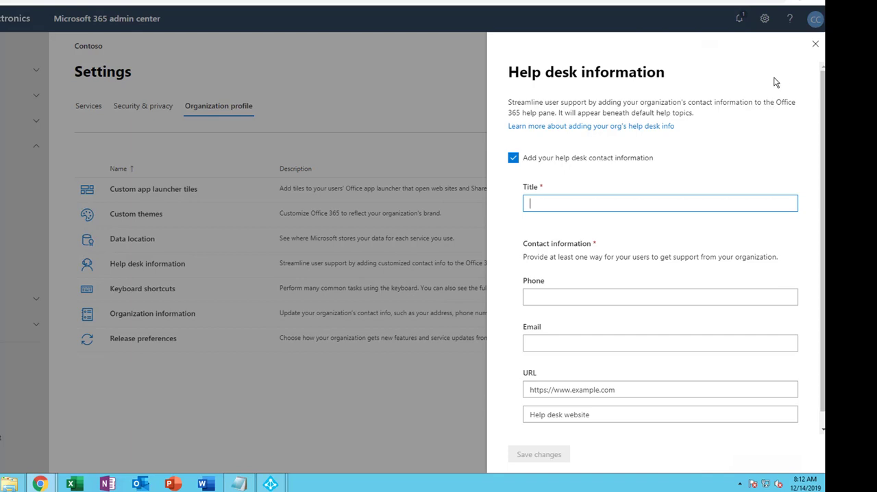
mouse_move(523, 141)
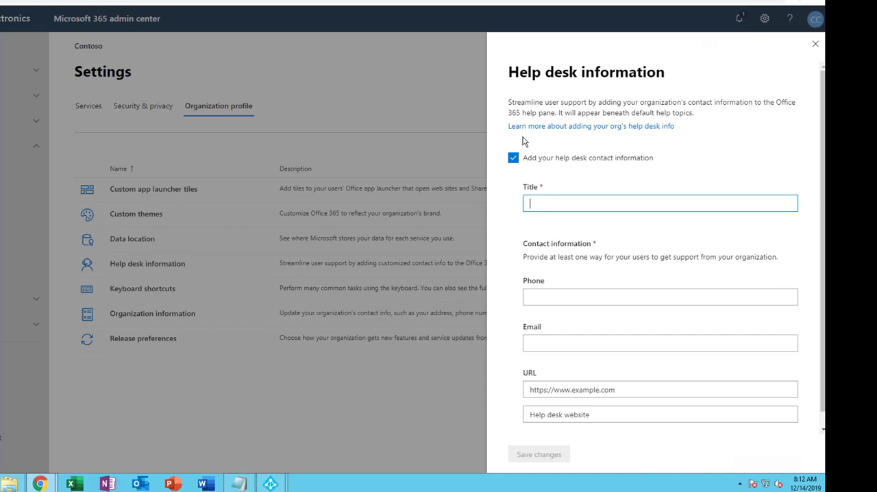
mouse_move(814, 49)
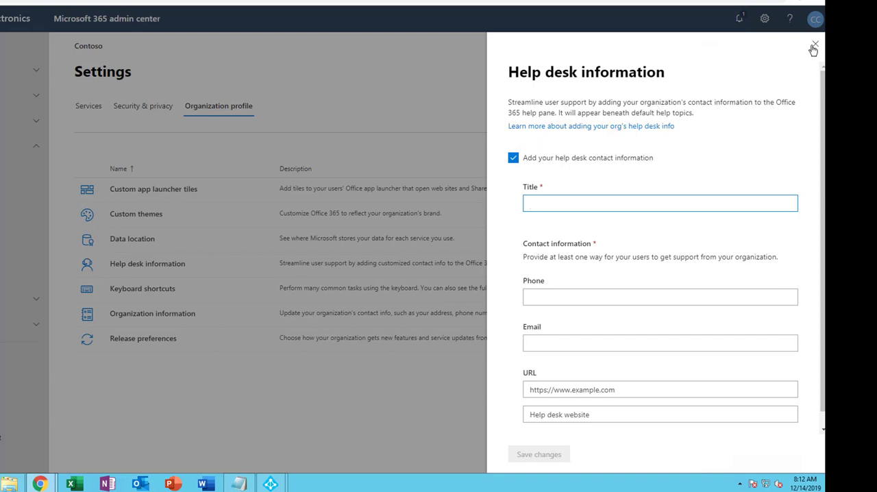
click(813, 49)
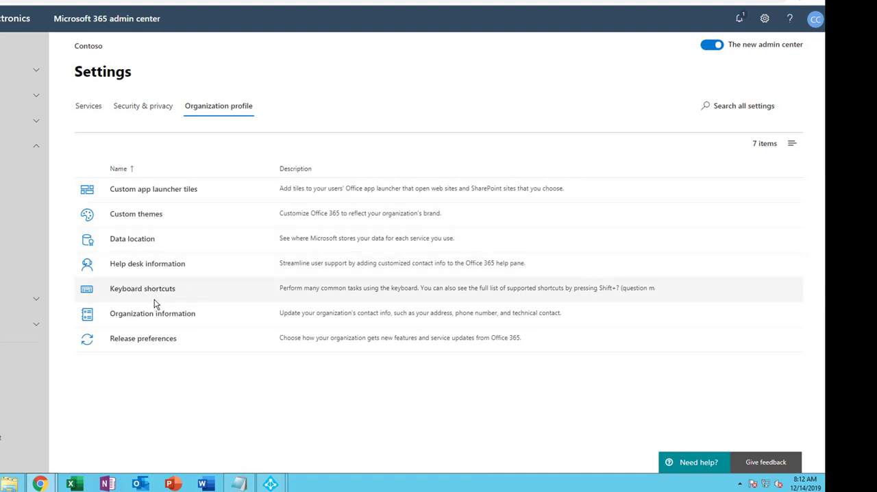
click(142, 287)
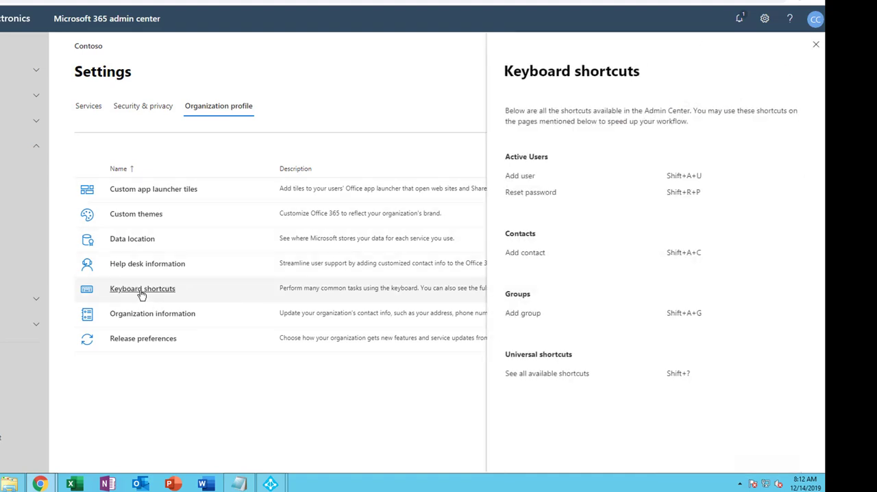
mouse_move(630, 184)
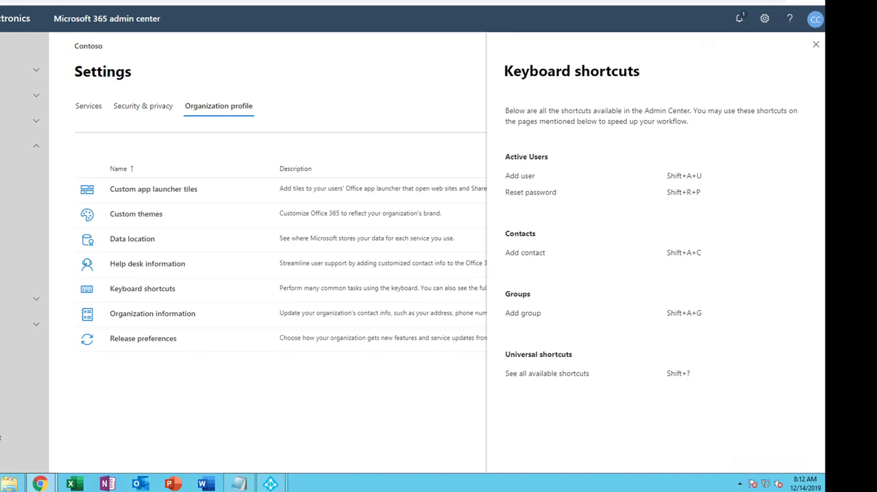
mouse_move(666, 172)
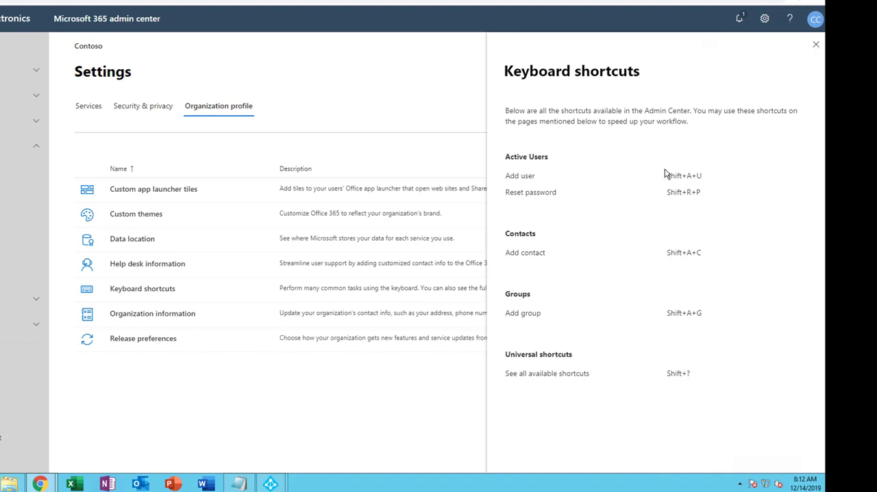
mouse_move(696, 112)
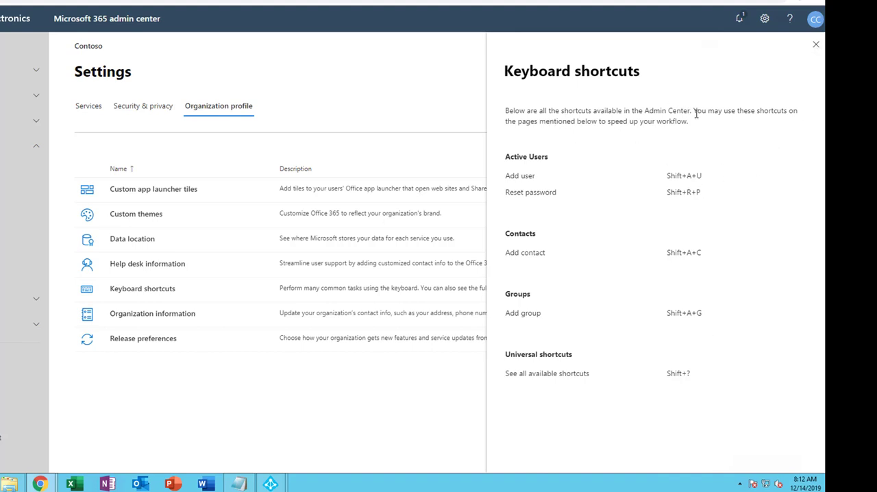
mouse_move(819, 72)
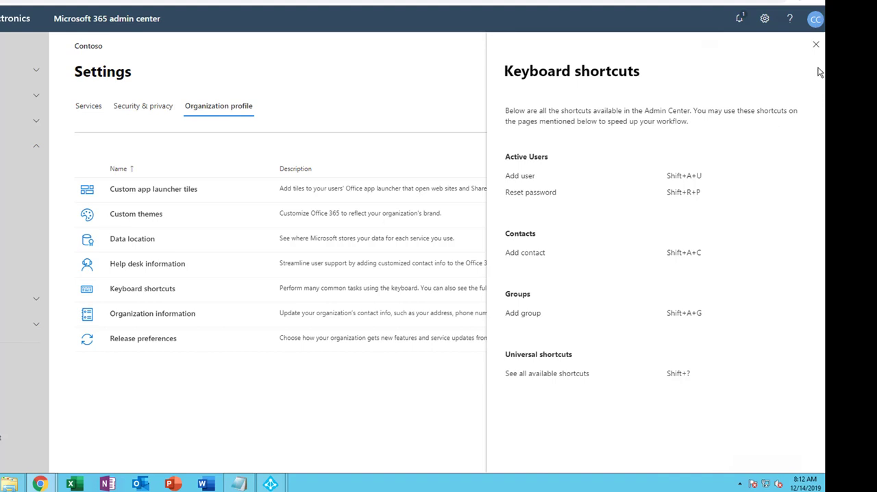
mouse_move(815, 44)
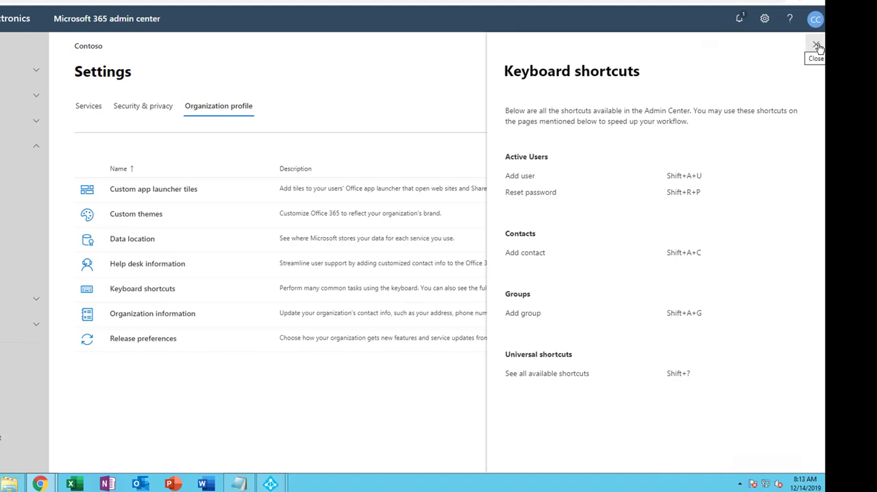
mouse_move(762, 77)
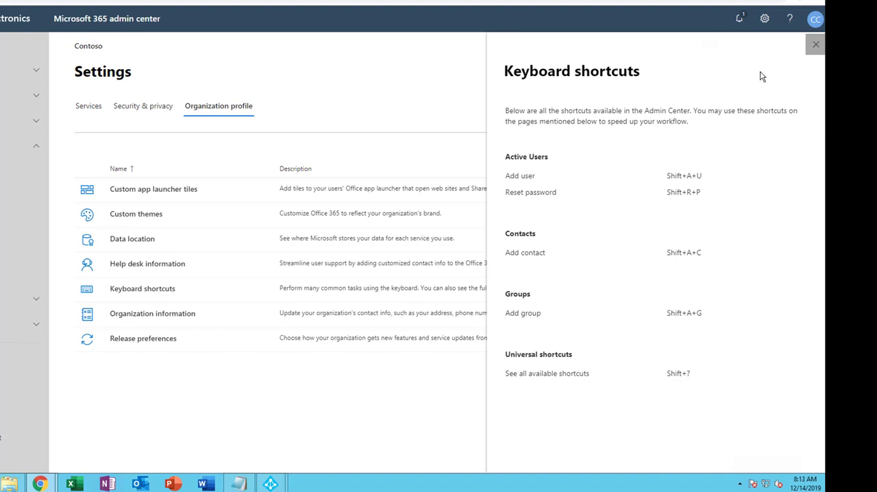
click(814, 44)
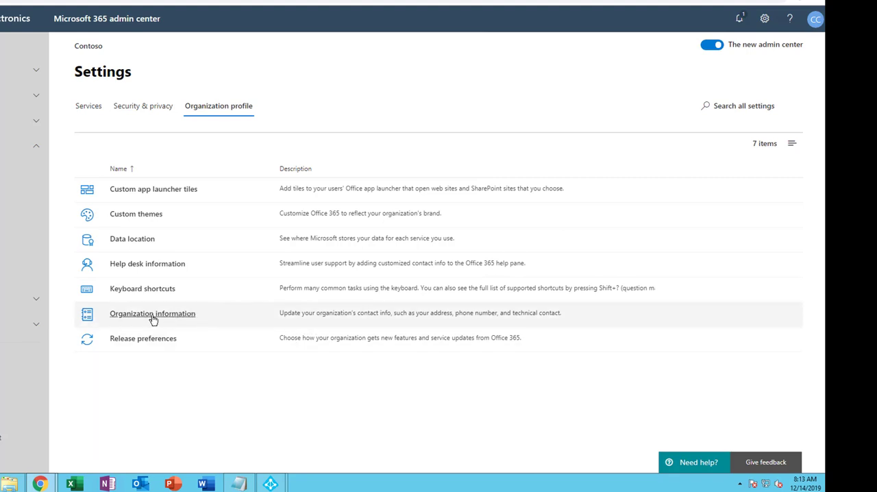
Rename the organization to 'Carson Cloud Youtube Channel' in the Organization information form.
click(152, 313)
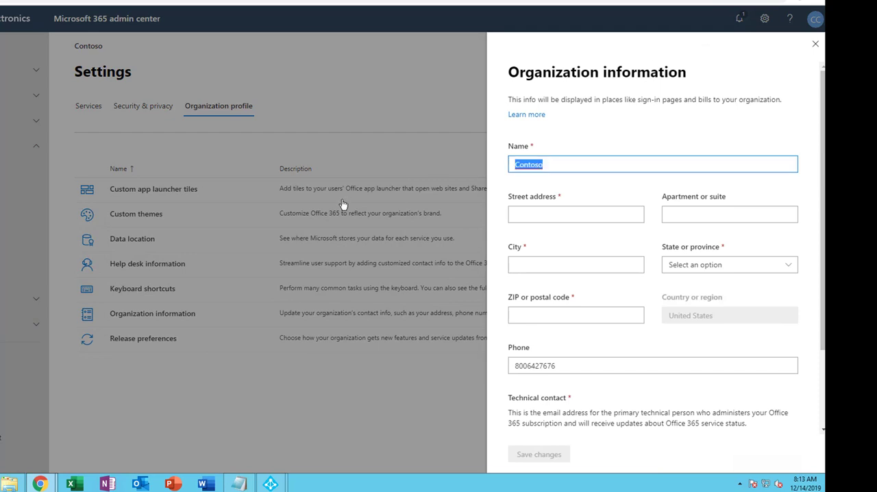
mouse_move(578, 241)
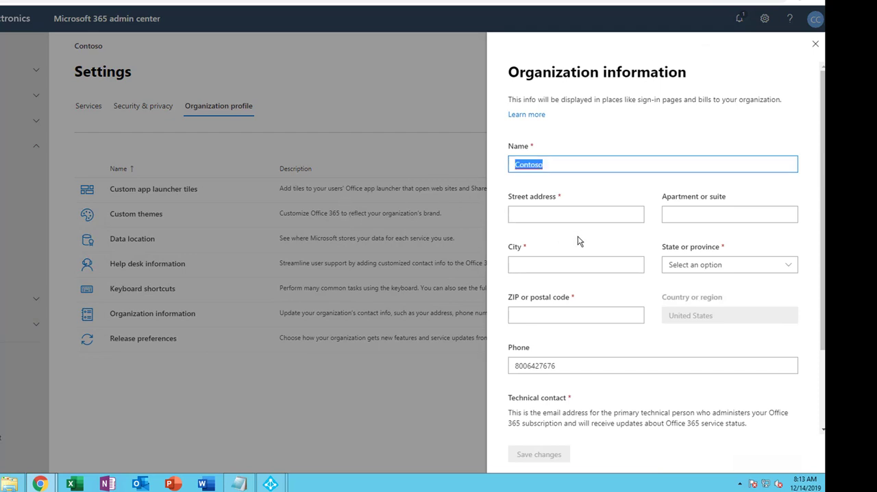
text(Carson Cloud)
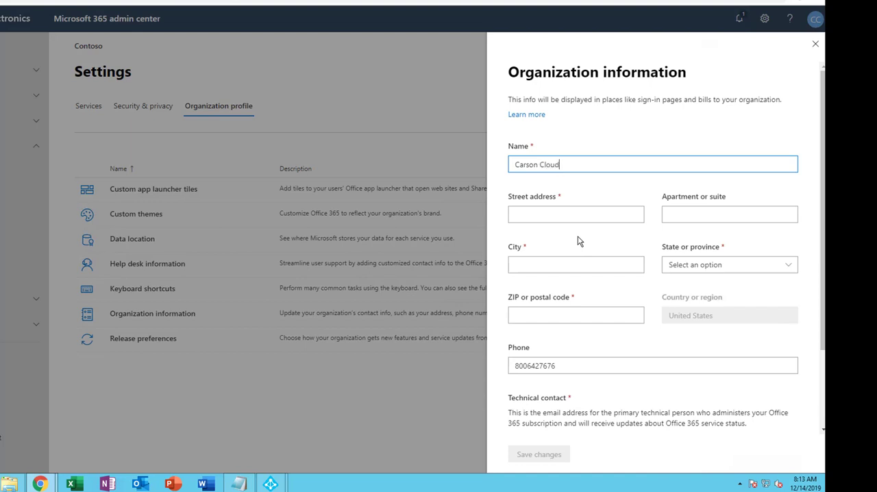
text(Chann)
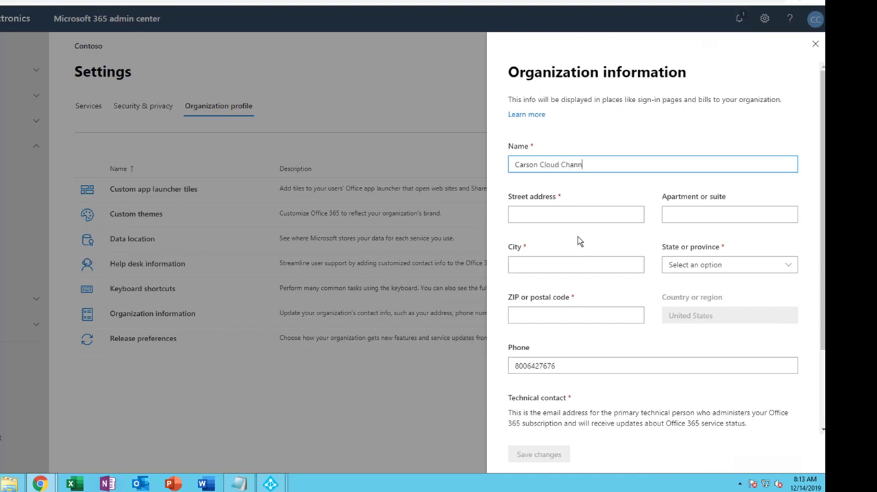
text(el)
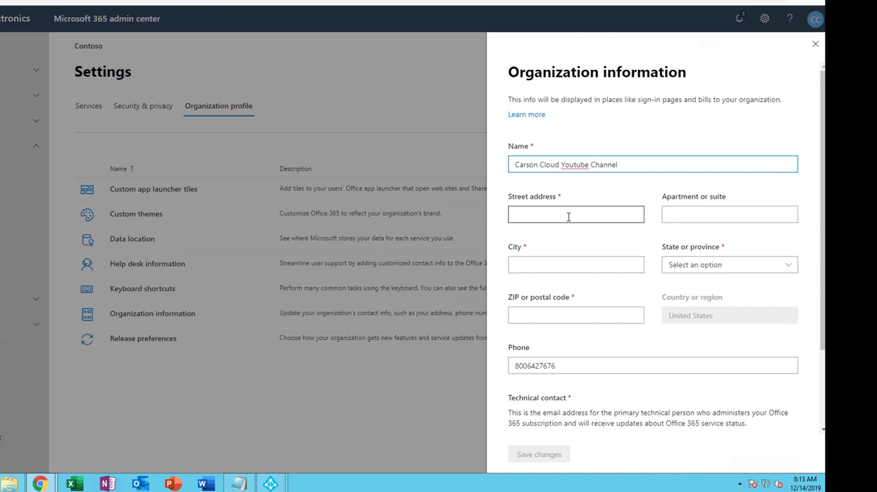
click(575, 214)
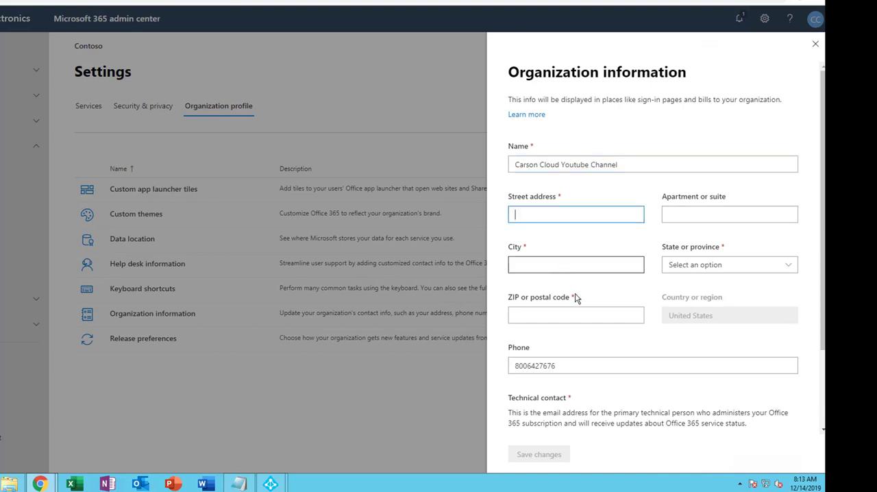
Enter street 232323 fddfdfd, city Orange, state California and ZIP 907232.
scroll(down, 3)
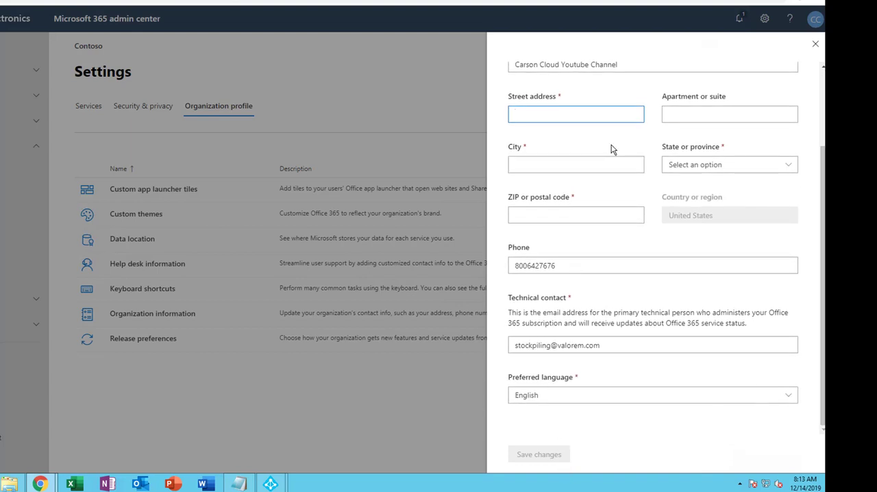
text(dsdsdssd)
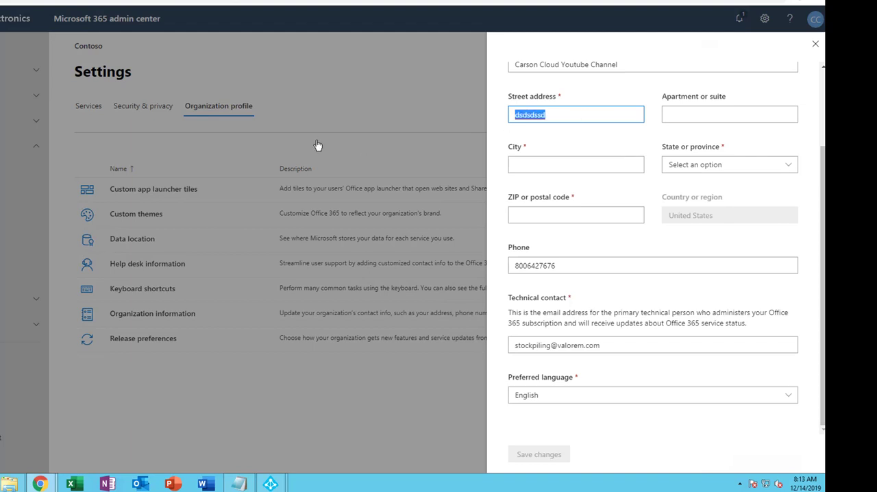
text(232323)
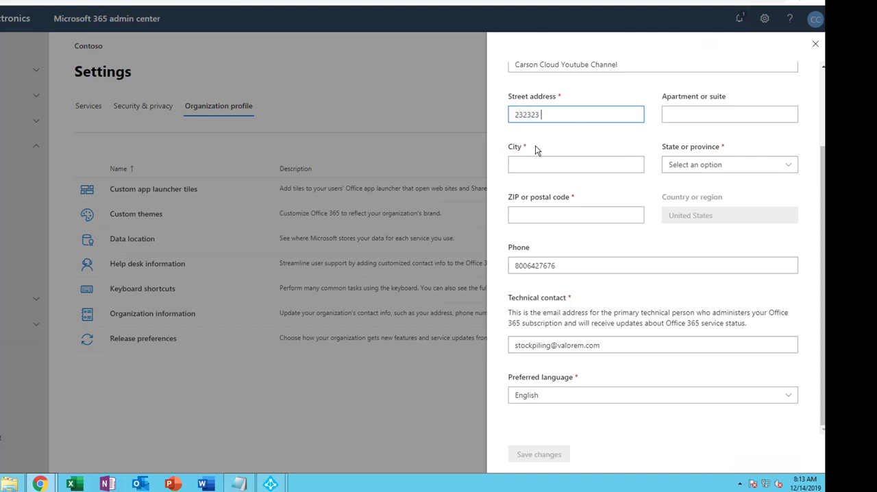
text(fddfdfd)
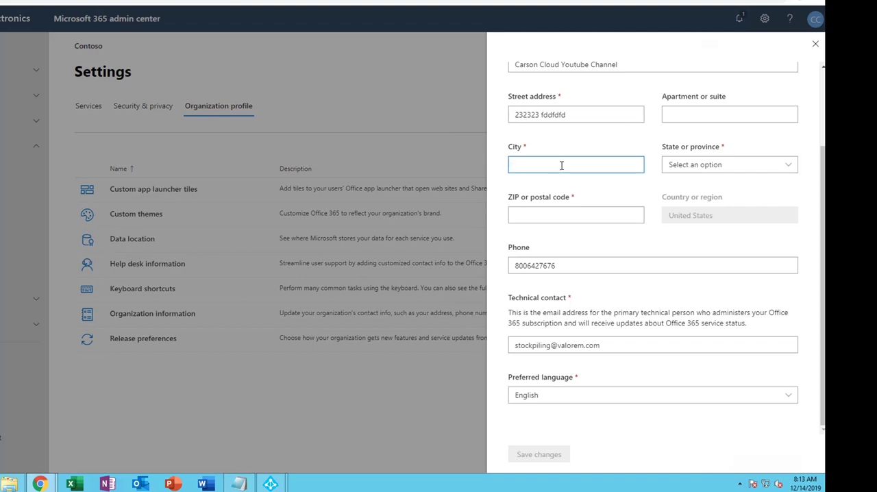
text(Oran)
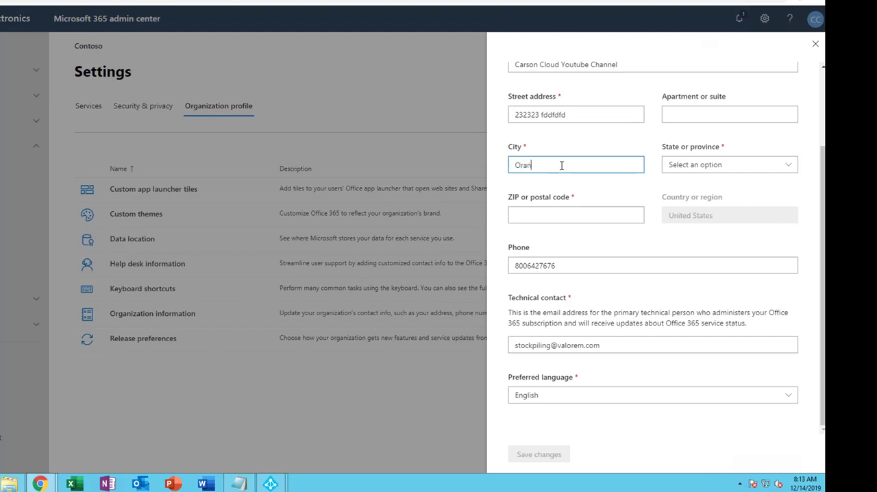
click(726, 165)
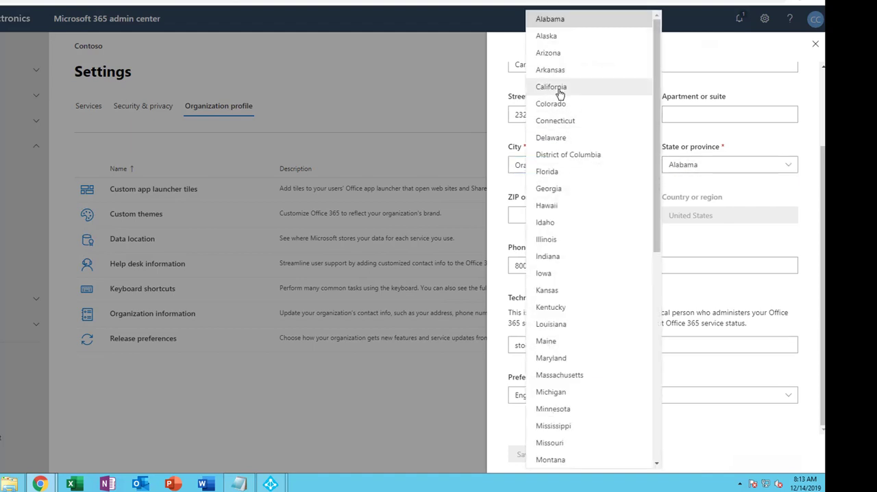
click(551, 86)
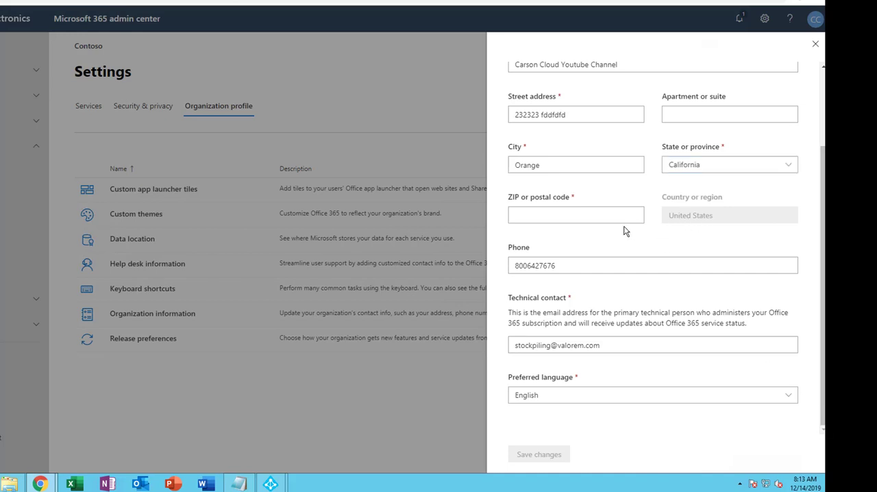
text(907232)
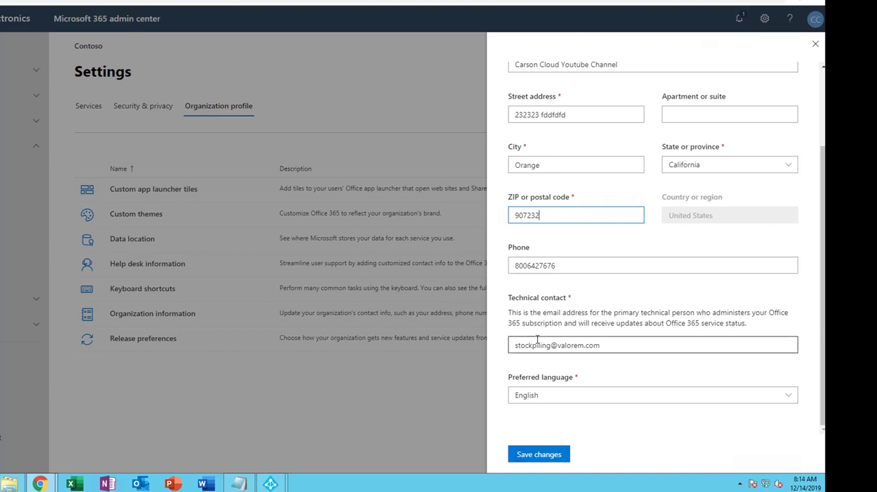
click(651, 346)
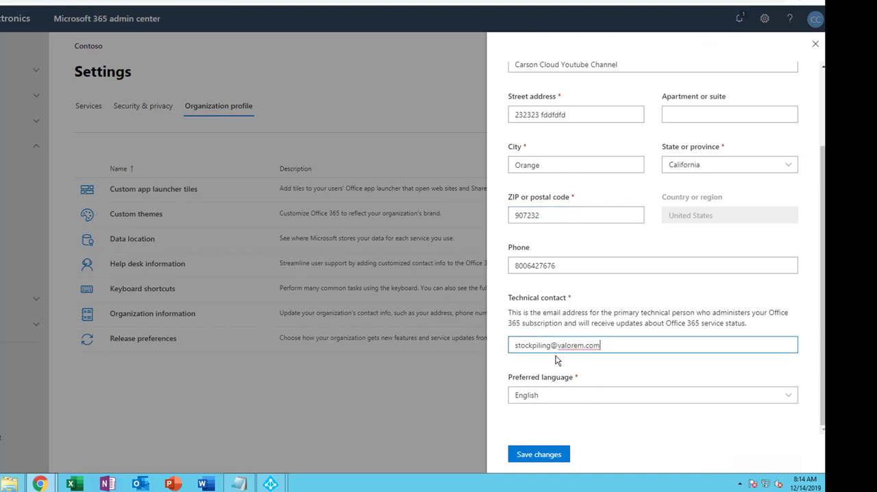
Overwrite the Technical contact email field with a different address.
double_click(531, 345)
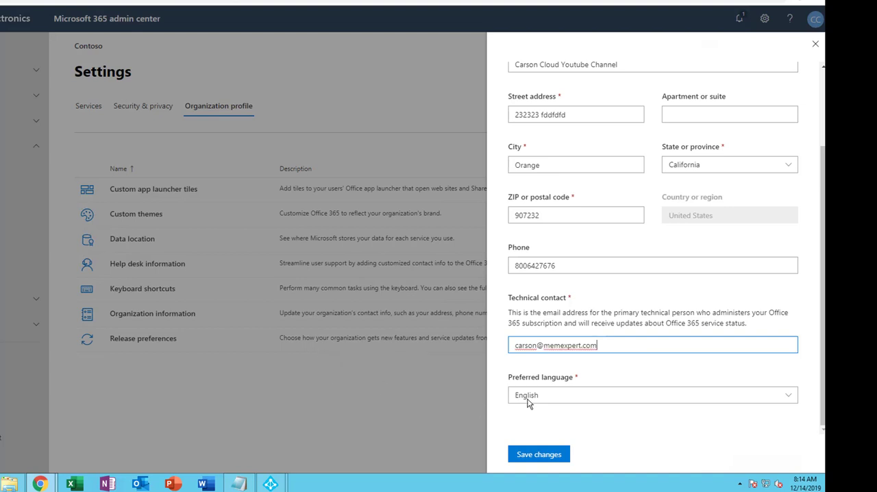
click(539, 454)
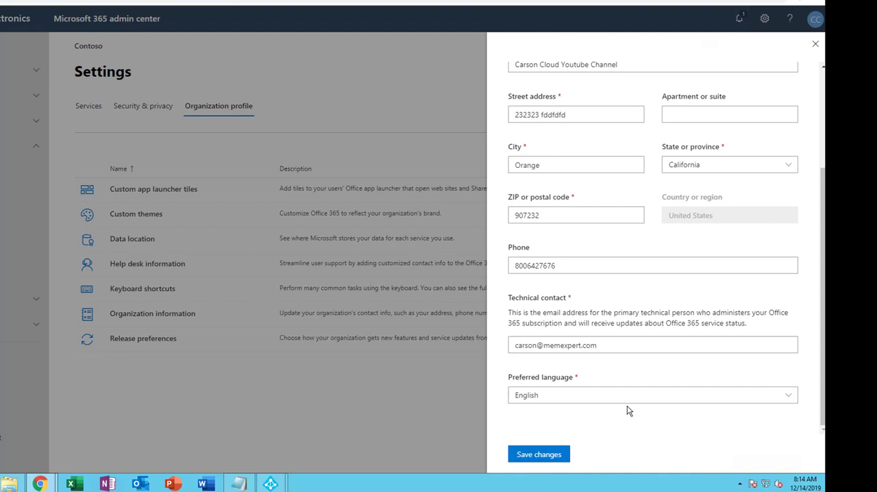
Attempt to save the organization details and hit a save error.
click(576, 214)
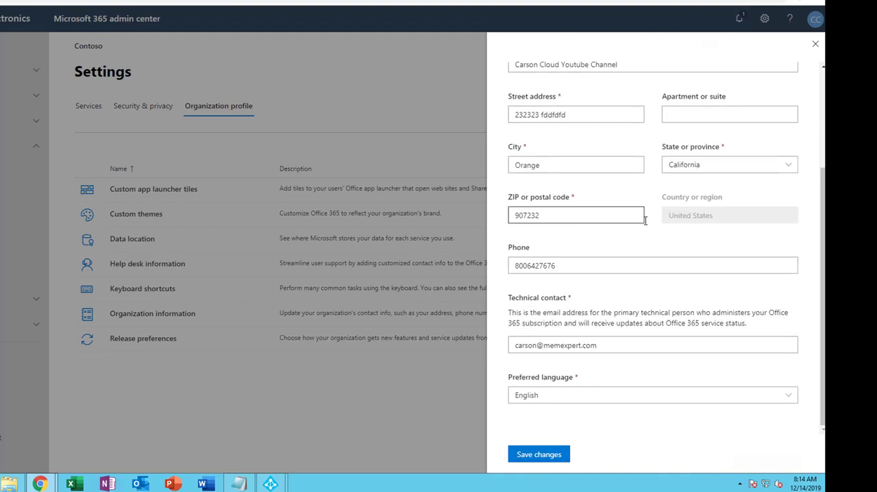
click(539, 453)
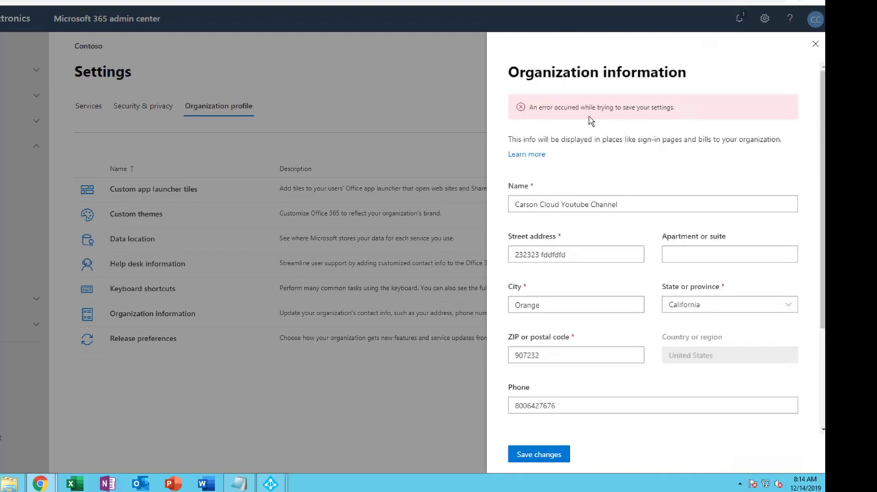
scroll(down, 3)
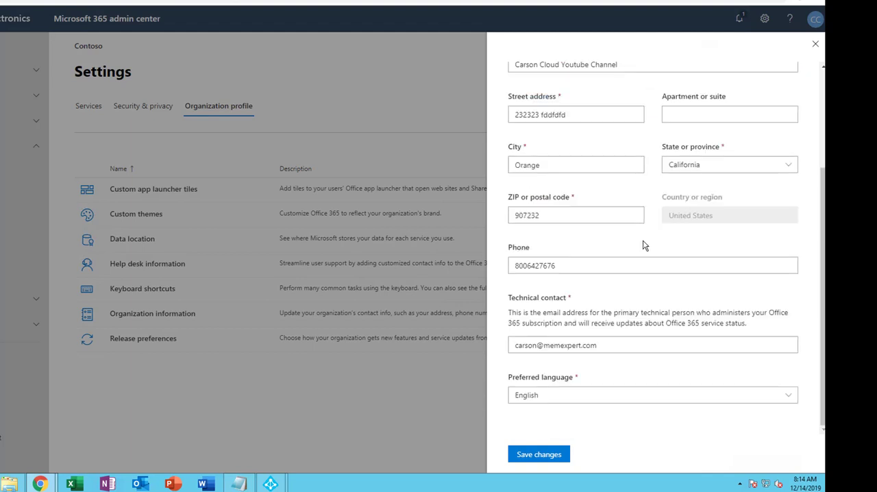
click(633, 346)
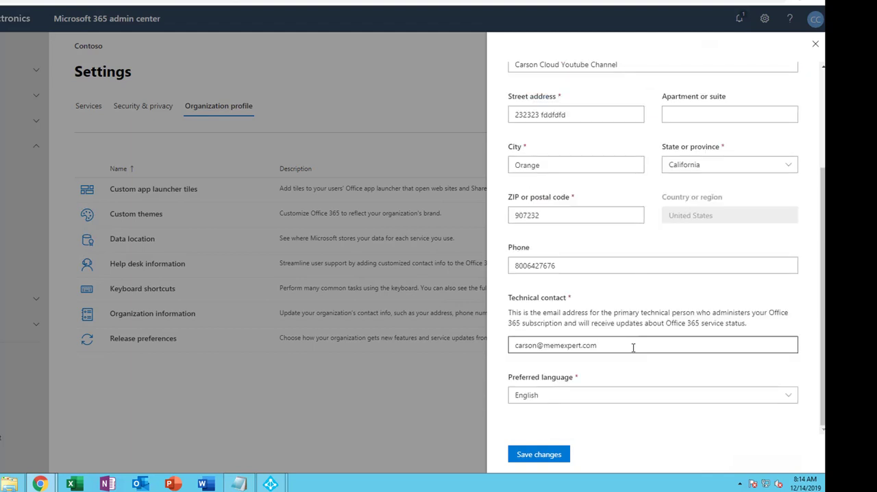
mouse_move(574, 323)
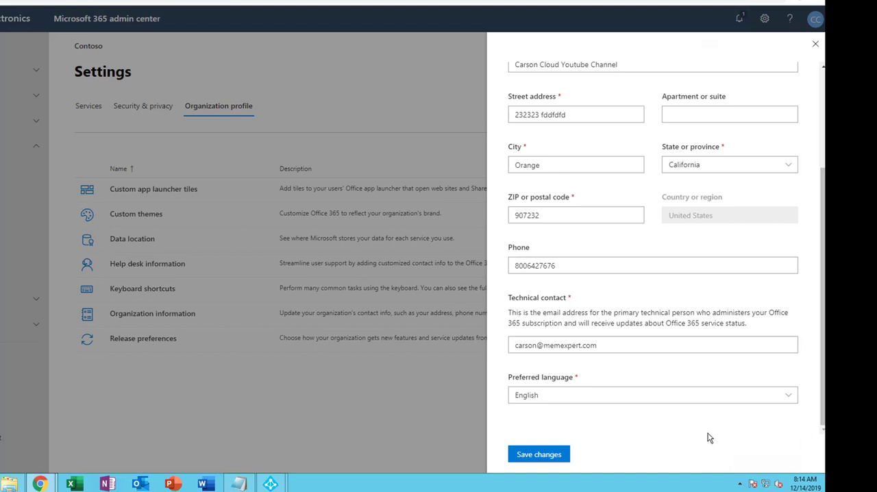
Correct the ZIP code to 90804 and retry saving twice, still ending in an error.
click(576, 213)
text(0)
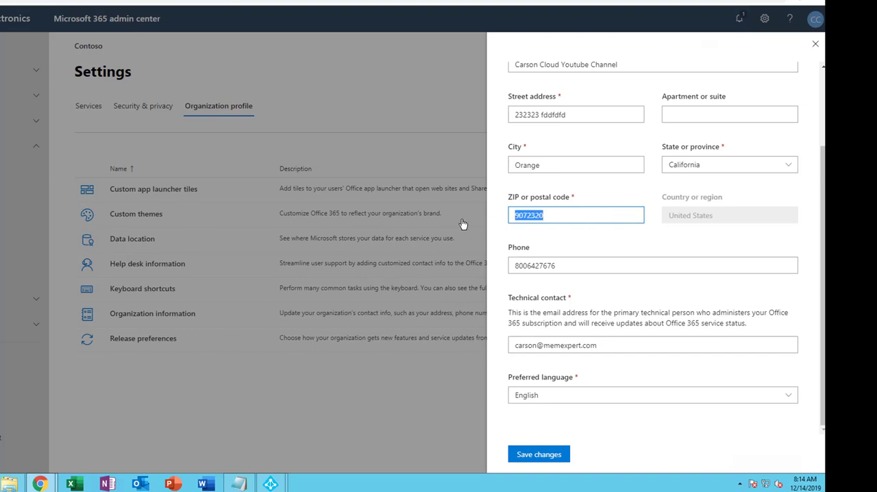
text(90804)
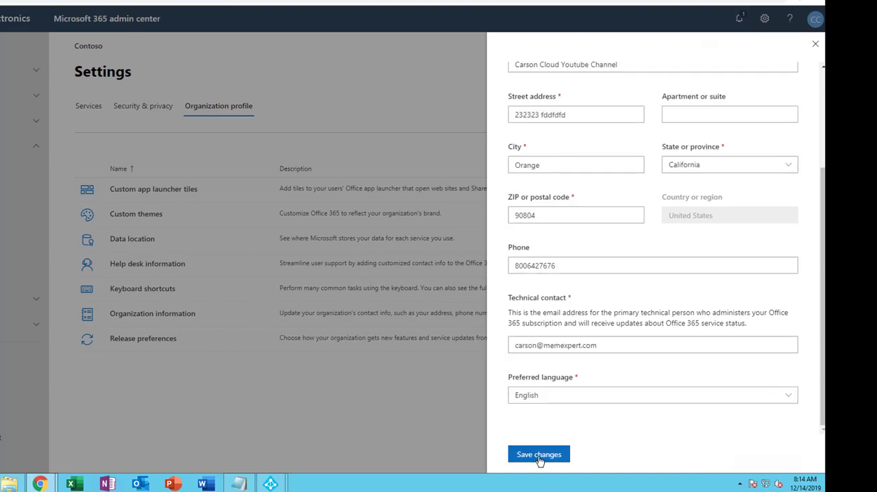
click(538, 454)
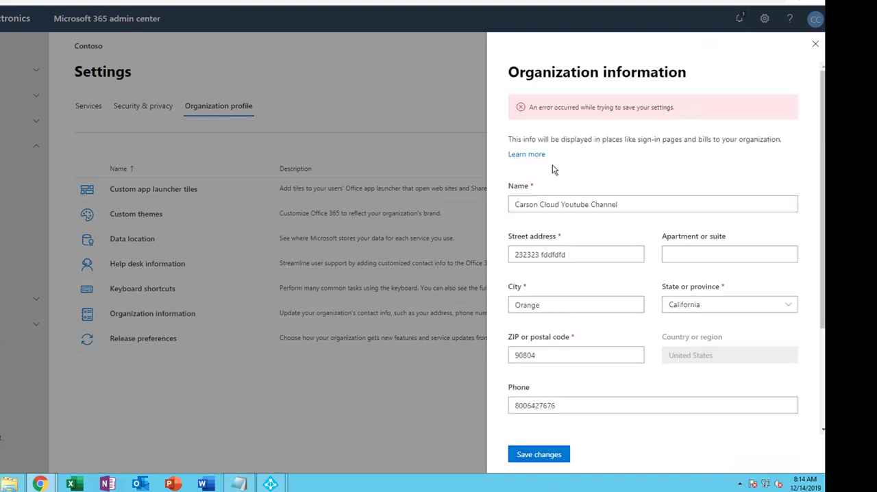
mouse_move(743, 162)
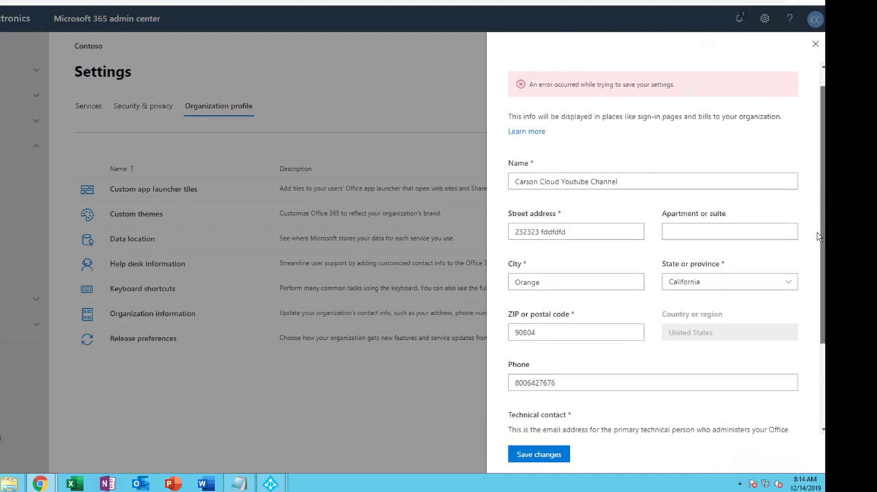
scroll(down, 3)
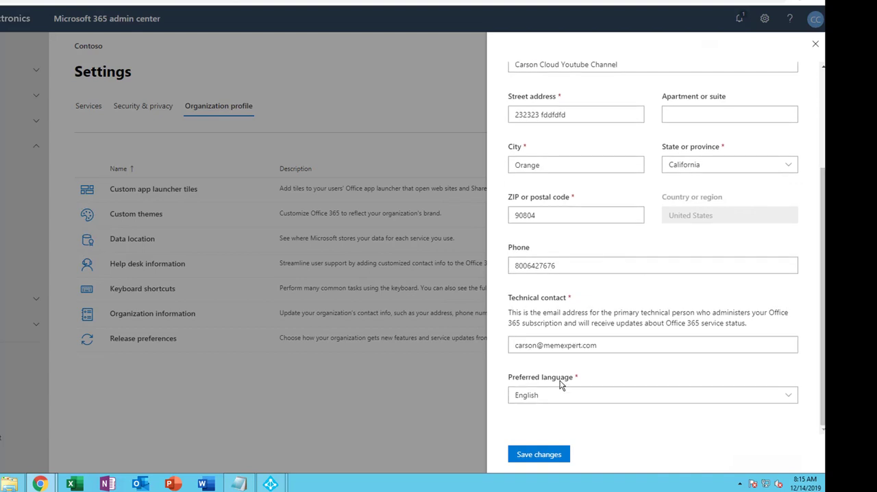
click(651, 394)
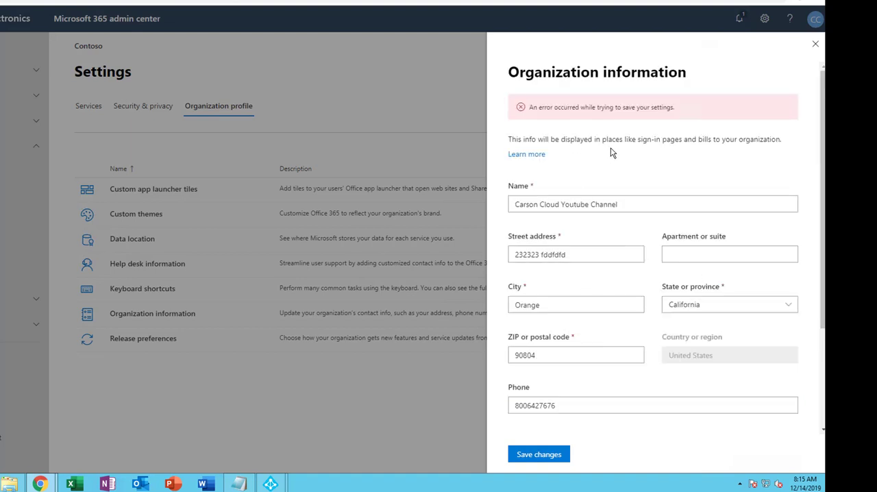
mouse_move(545, 150)
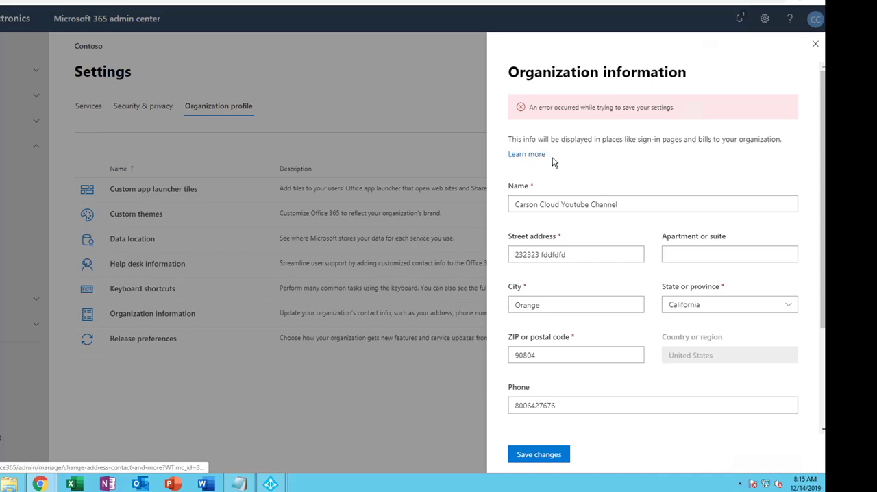
scroll(down, 3)
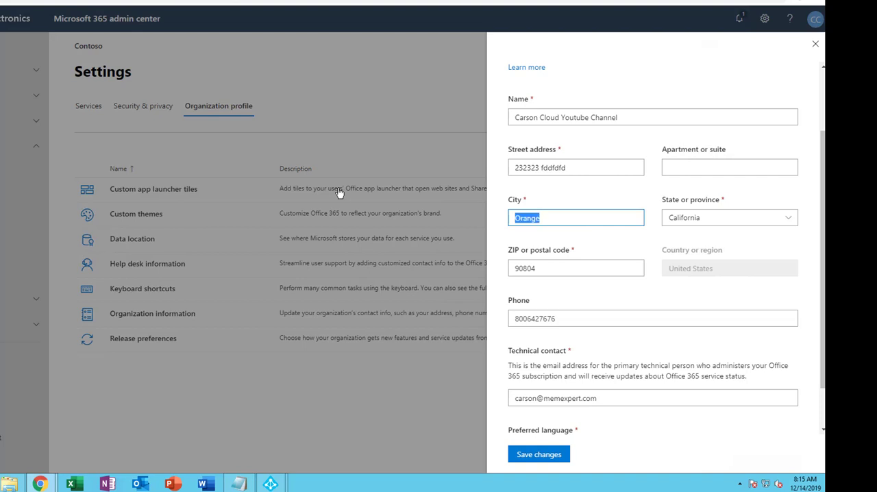
Set the city to Anaheim and attempt to save the organization information, hitting the settings error again.
text(Anah)
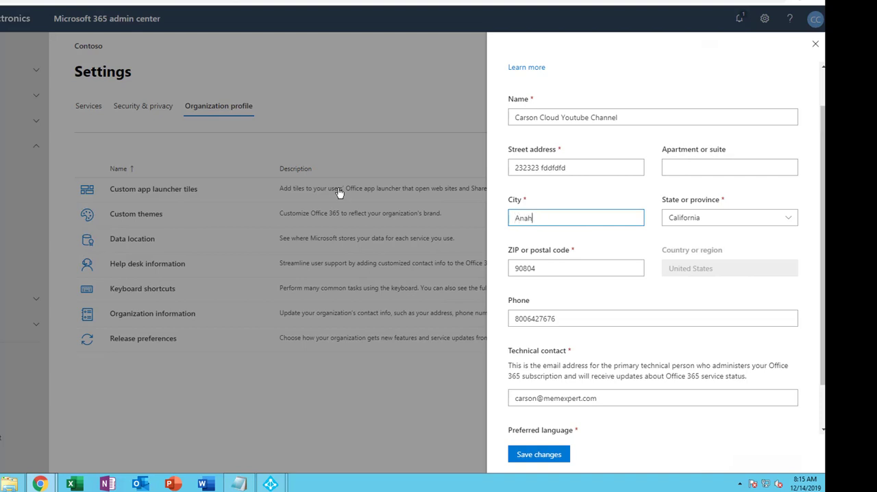
text(eim)
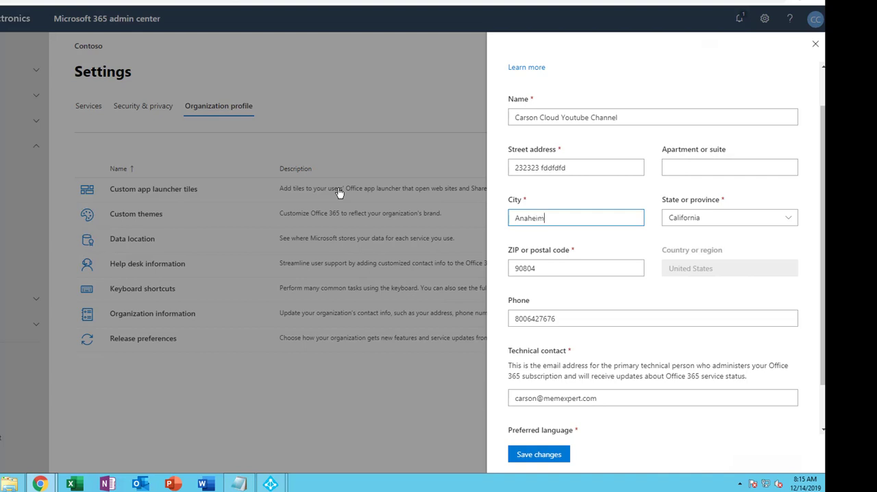
scroll(down, 3)
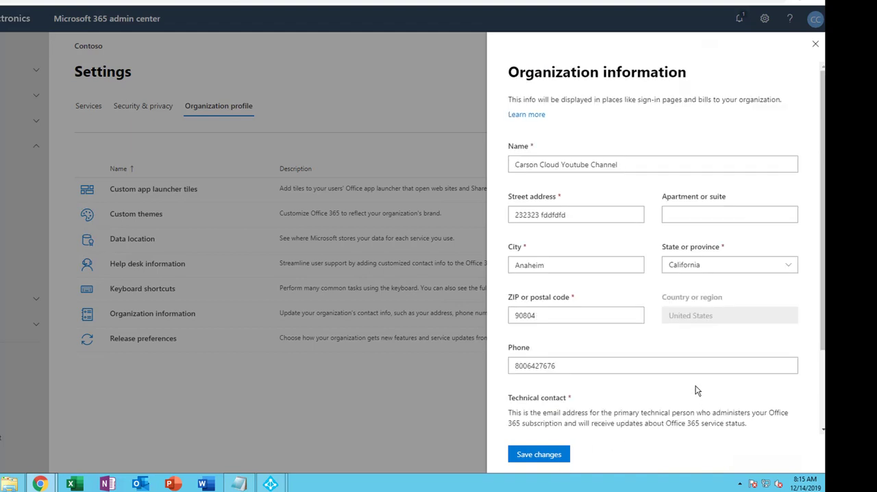
click(575, 264)
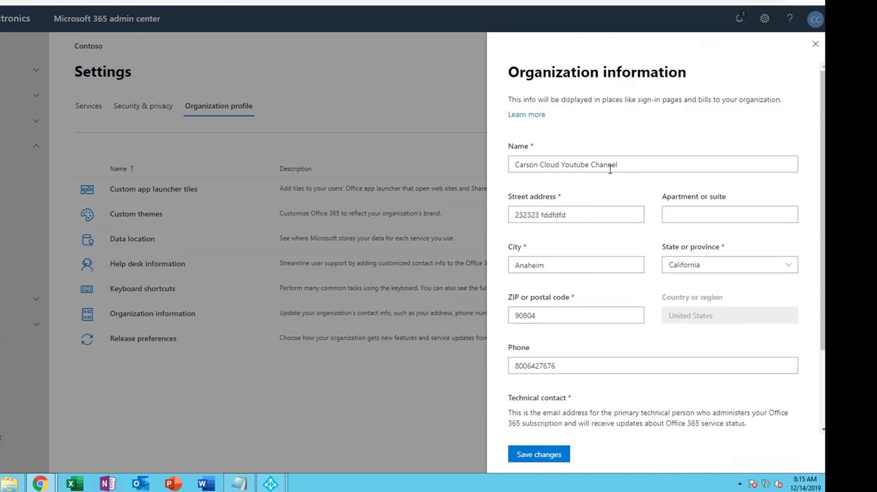
mouse_move(453, 437)
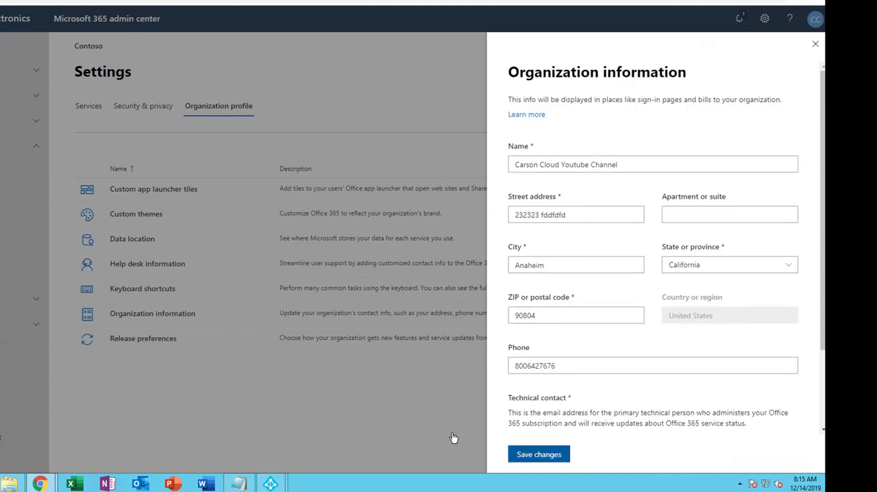
click(538, 454)
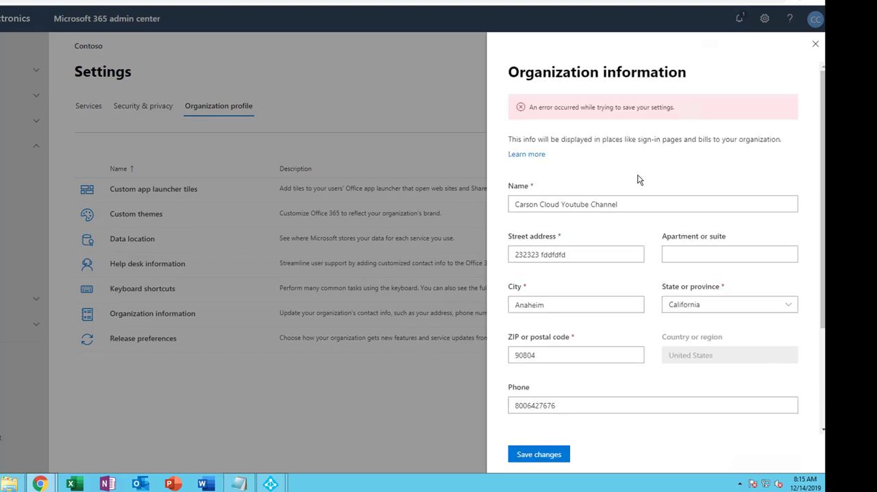
click(575, 304)
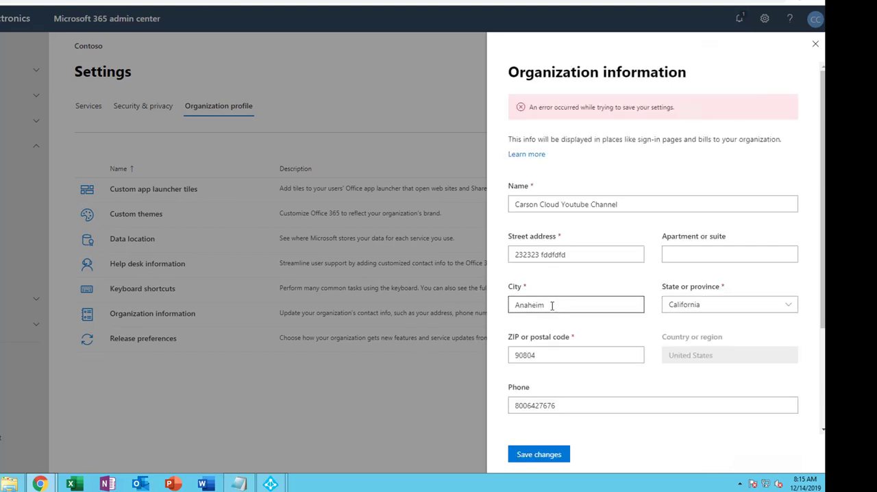
mouse_move(732, 118)
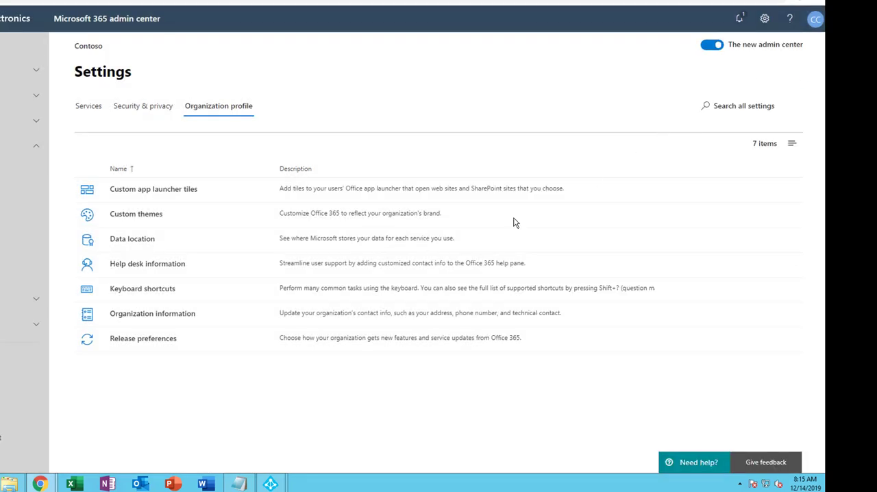
mouse_move(143, 337)
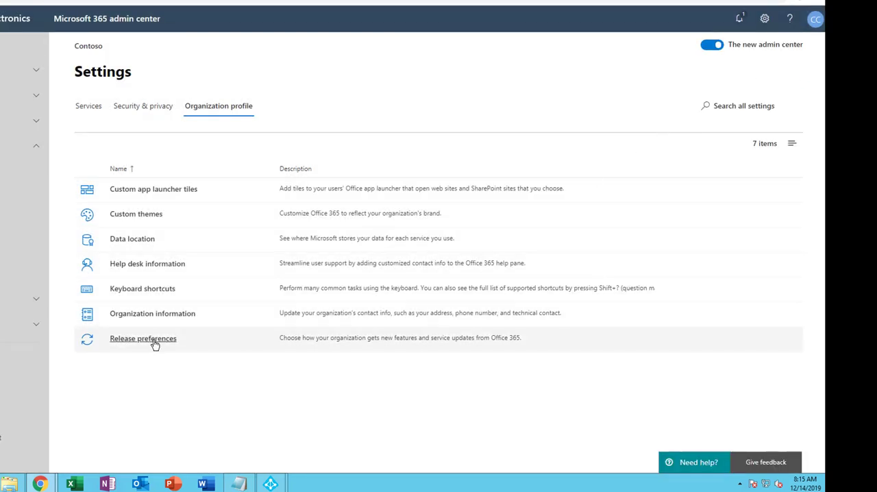
Bring up Release preferences from the Organization profile list, showing Targeted release for everyone.
click(143, 337)
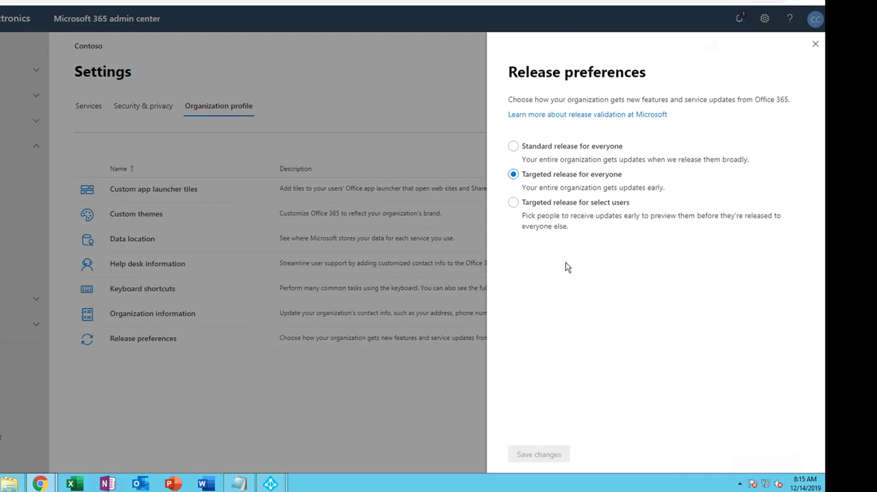
mouse_move(584, 101)
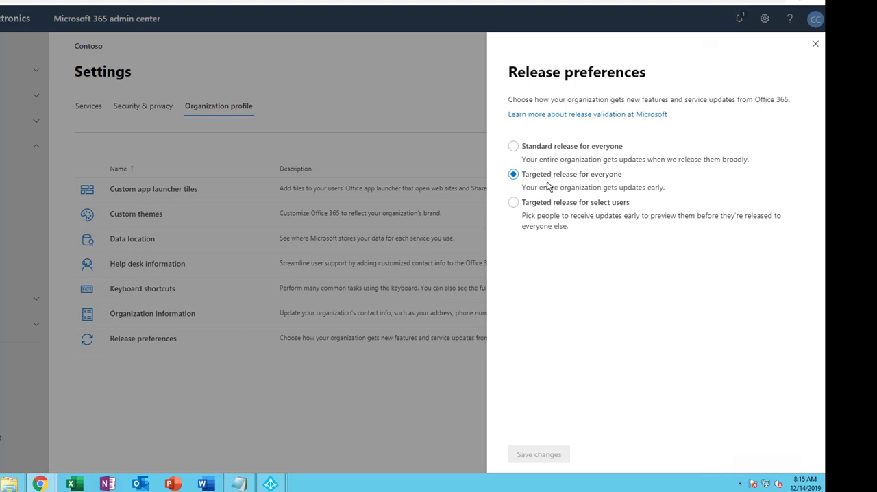
mouse_move(537, 159)
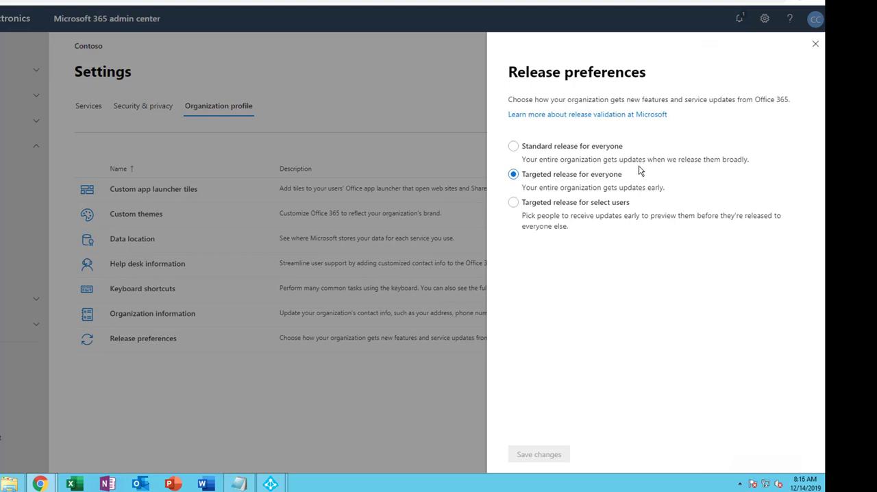
mouse_move(733, 167)
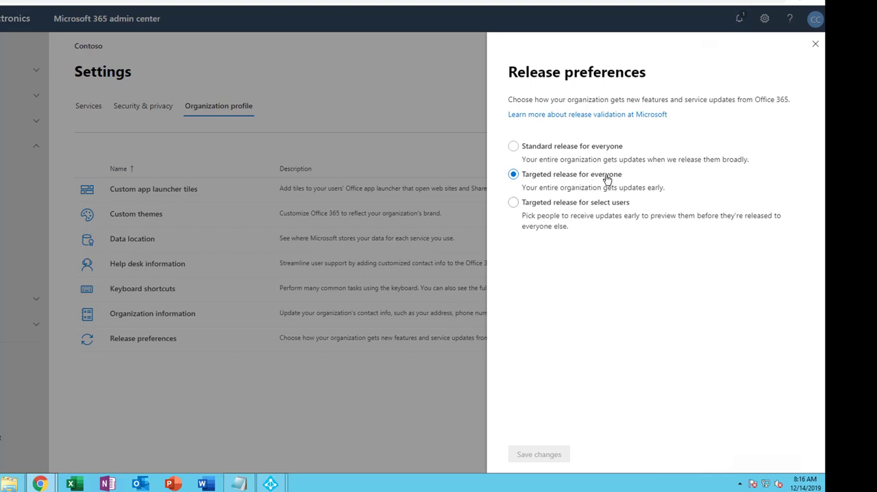
mouse_move(560, 202)
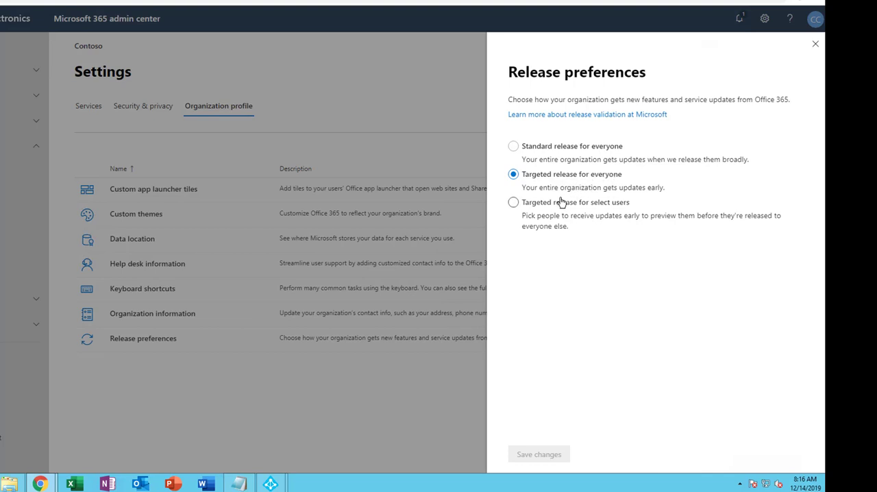
mouse_move(548, 225)
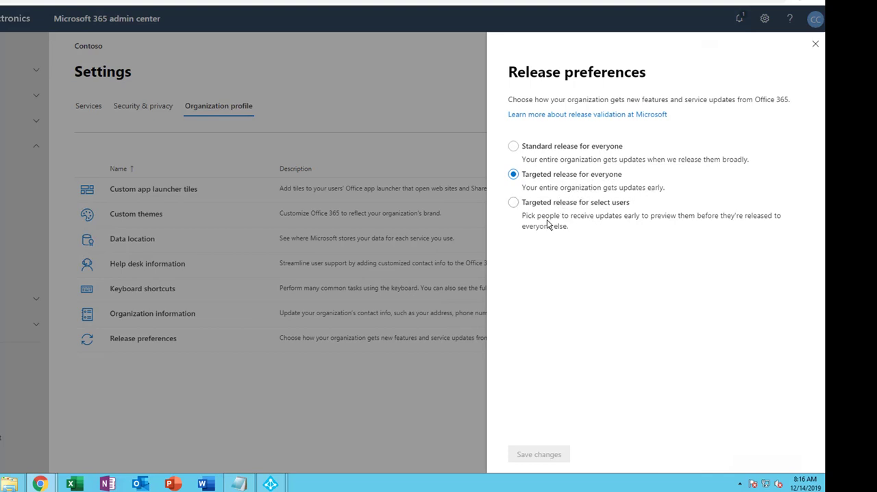
mouse_move(532, 233)
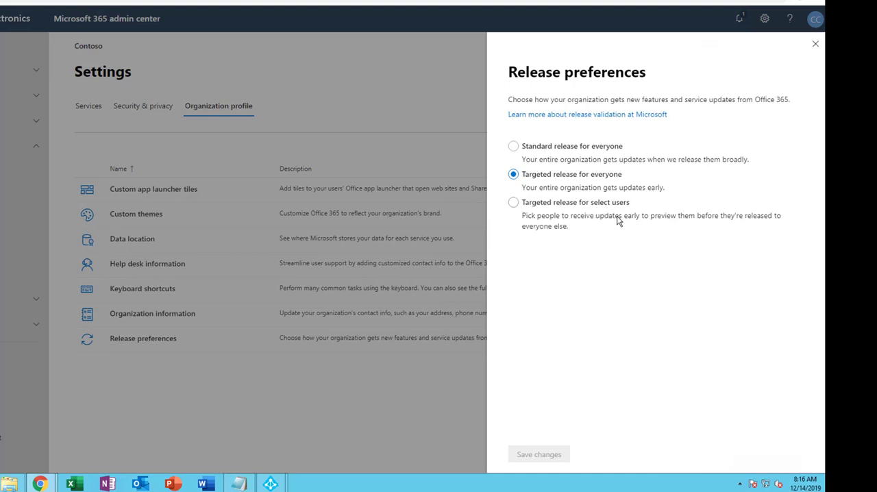
mouse_move(693, 230)
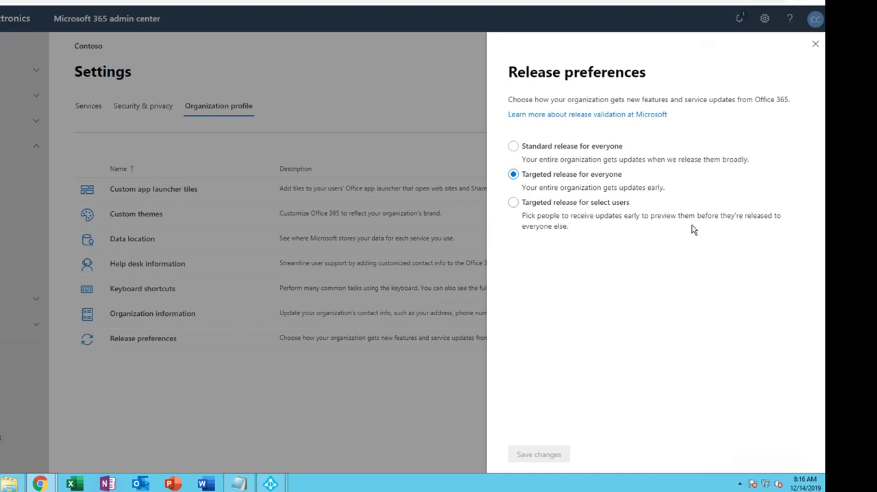
mouse_move(748, 227)
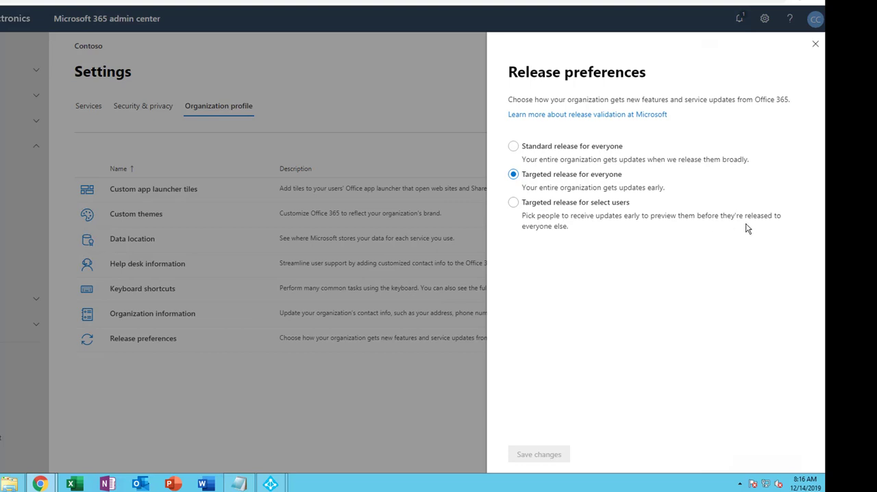
mouse_move(770, 227)
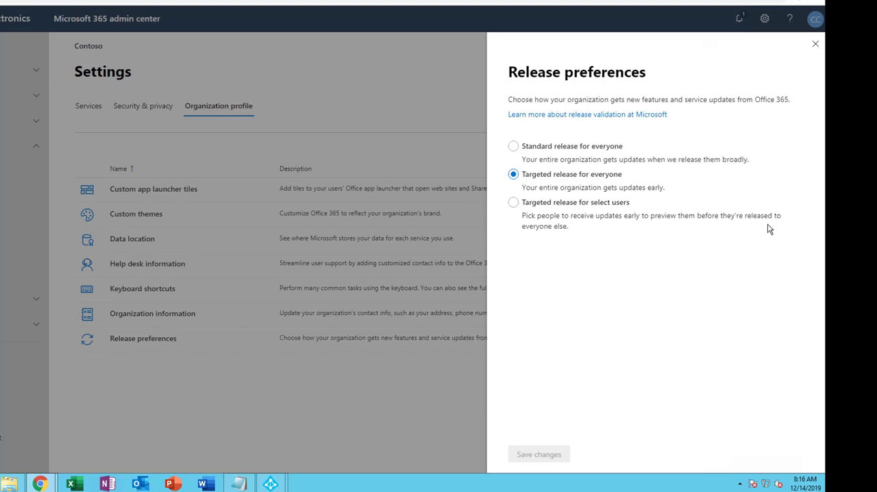
mouse_move(535, 224)
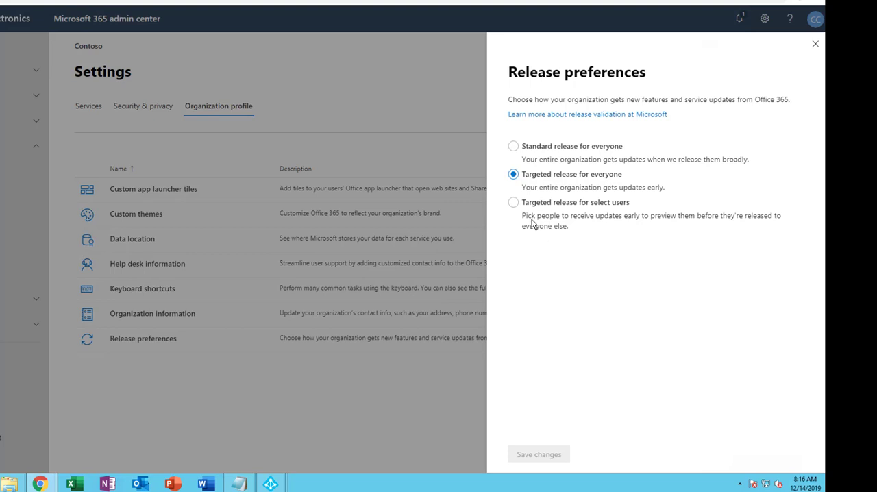
mouse_move(517, 225)
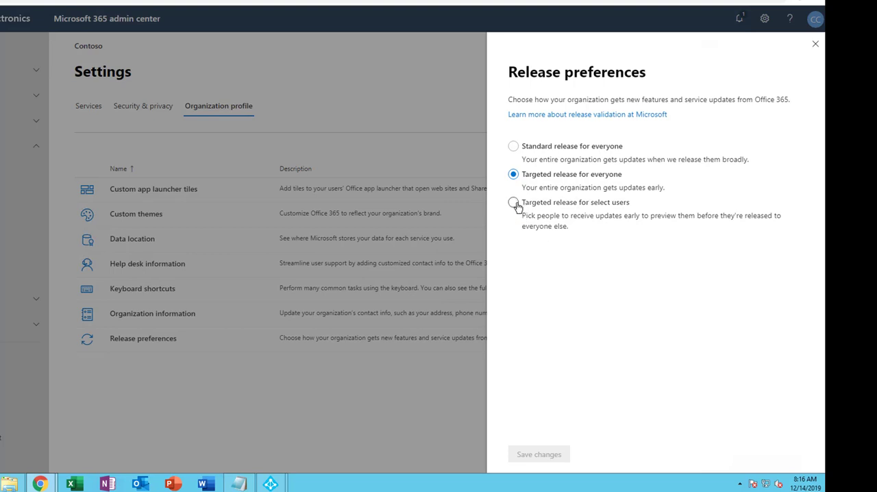
Save the release preference as Targeted release for select users and return to Organization profile settings.
click(512, 203)
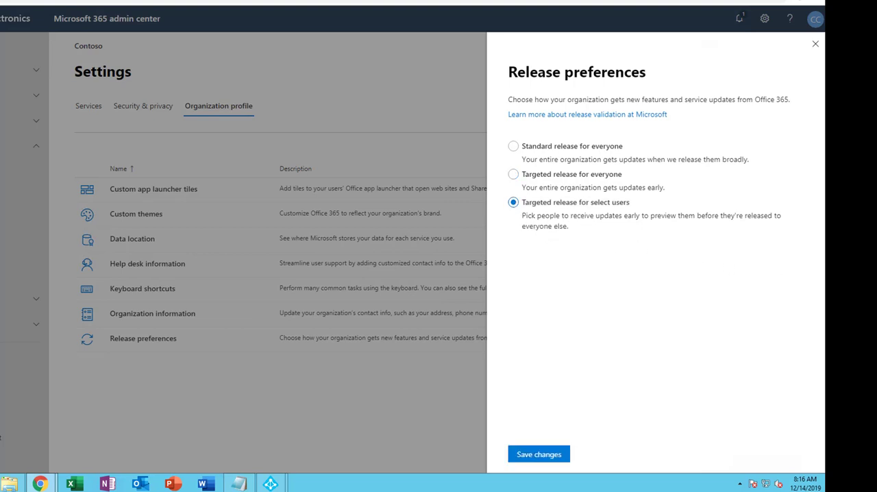
mouse_move(555, 436)
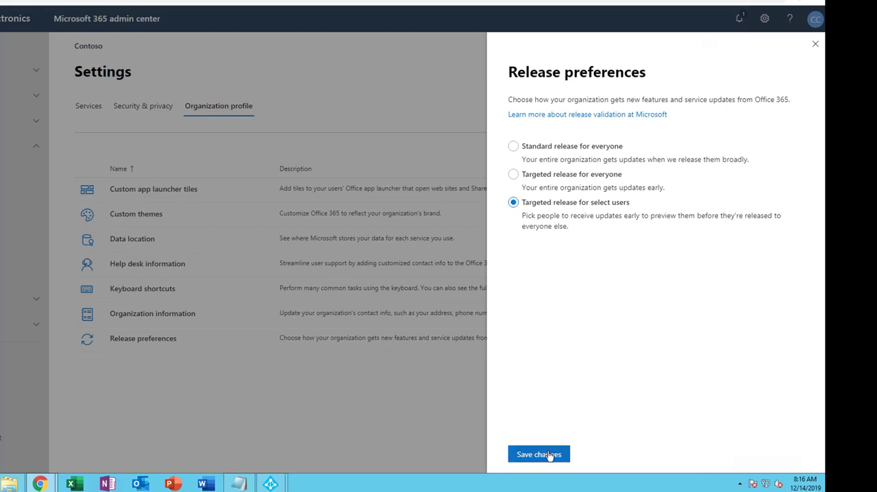
click(538, 454)
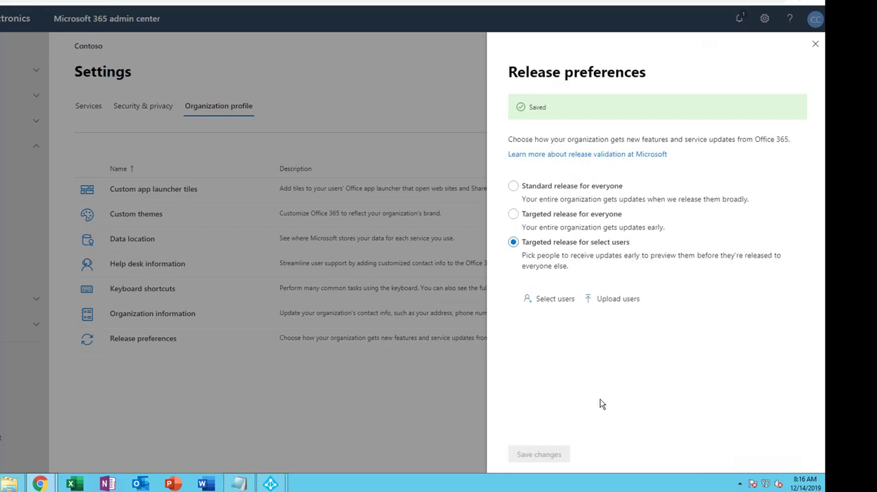
mouse_move(554, 297)
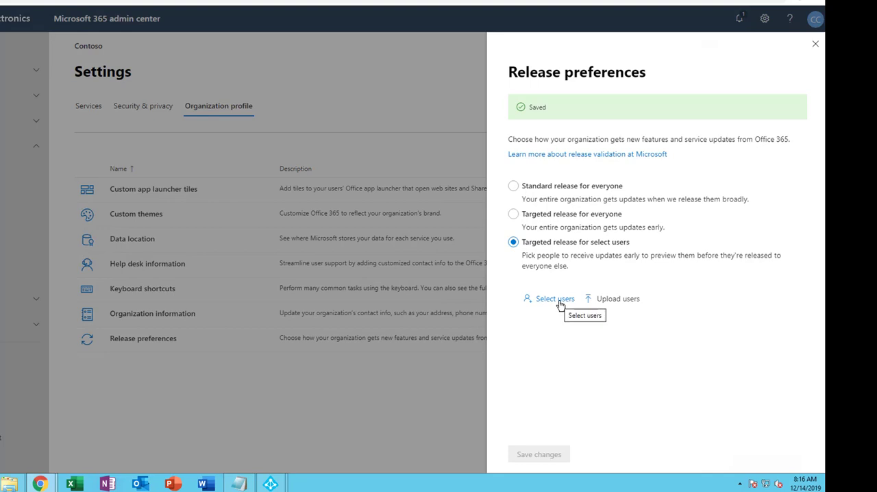
mouse_move(819, 48)
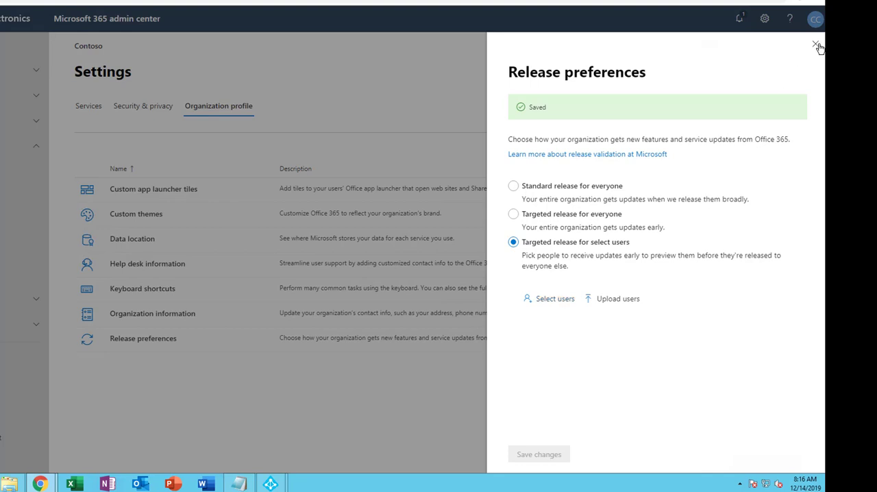
click(816, 46)
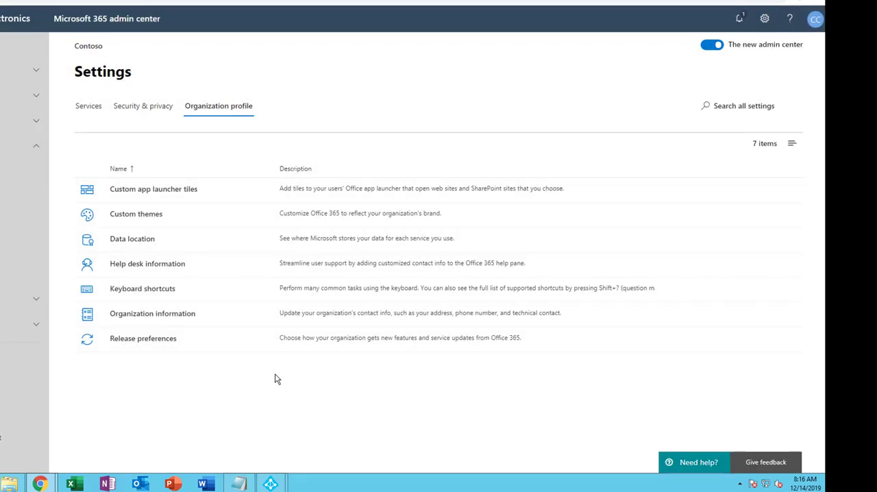